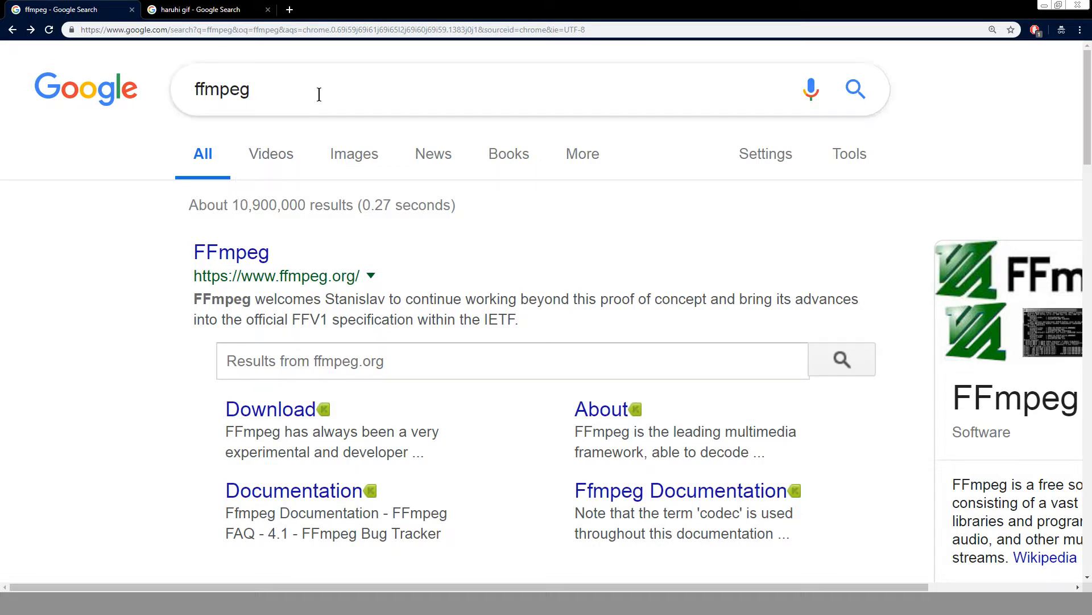
# - Go to the FFmpeg download page and show its Windows packages
pyautogui.click(231, 251)
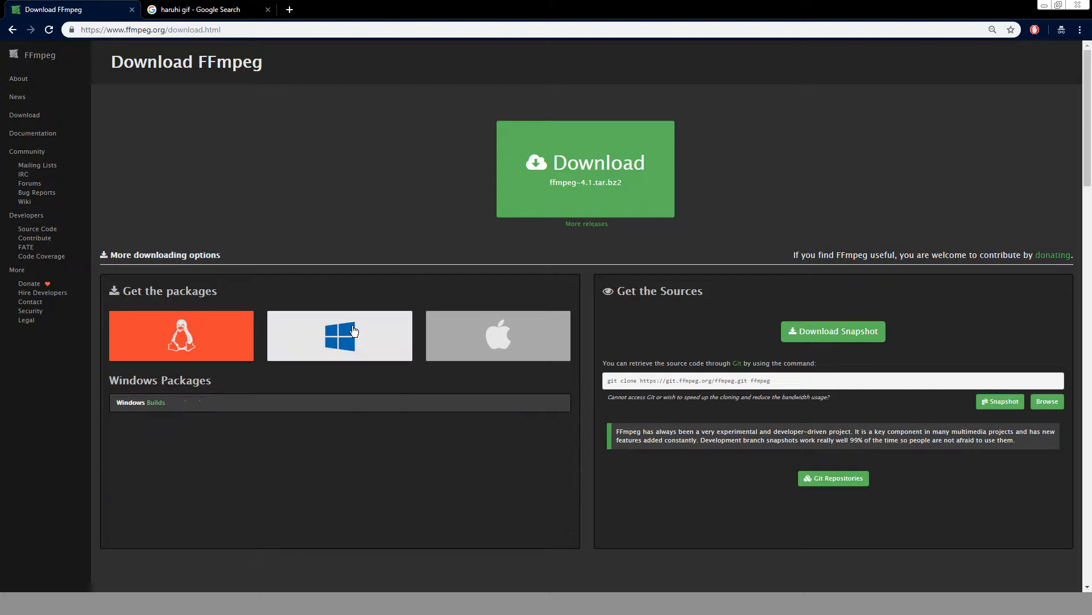
pyautogui.click(339, 335)
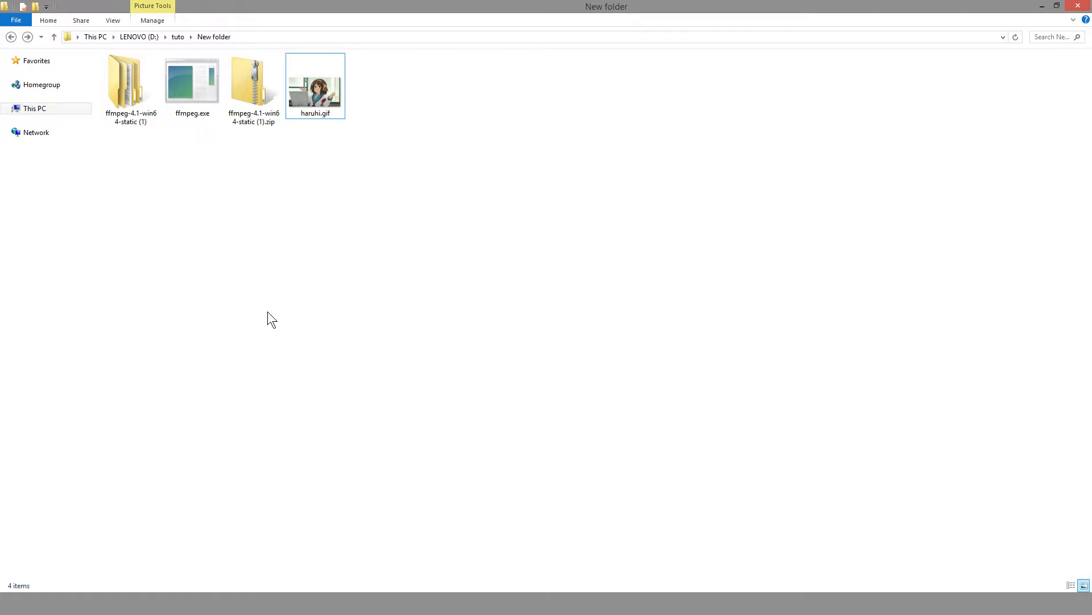
# - Open the extracted ffmpeg-4.1-win64-static package from the zip archive's location
pyautogui.click(254, 83)
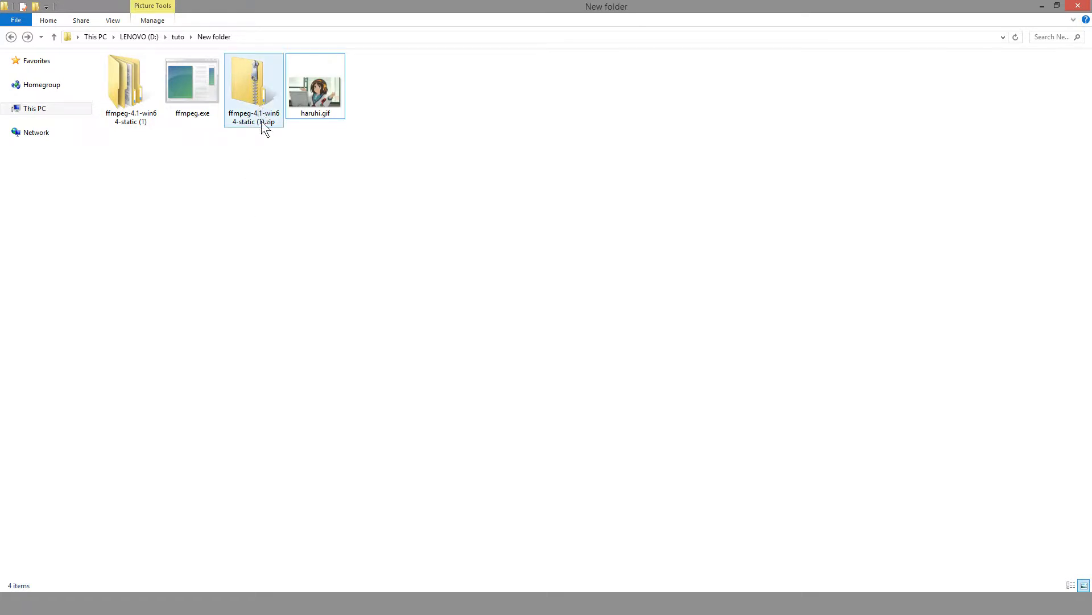
pyautogui.rightClick(254, 83)
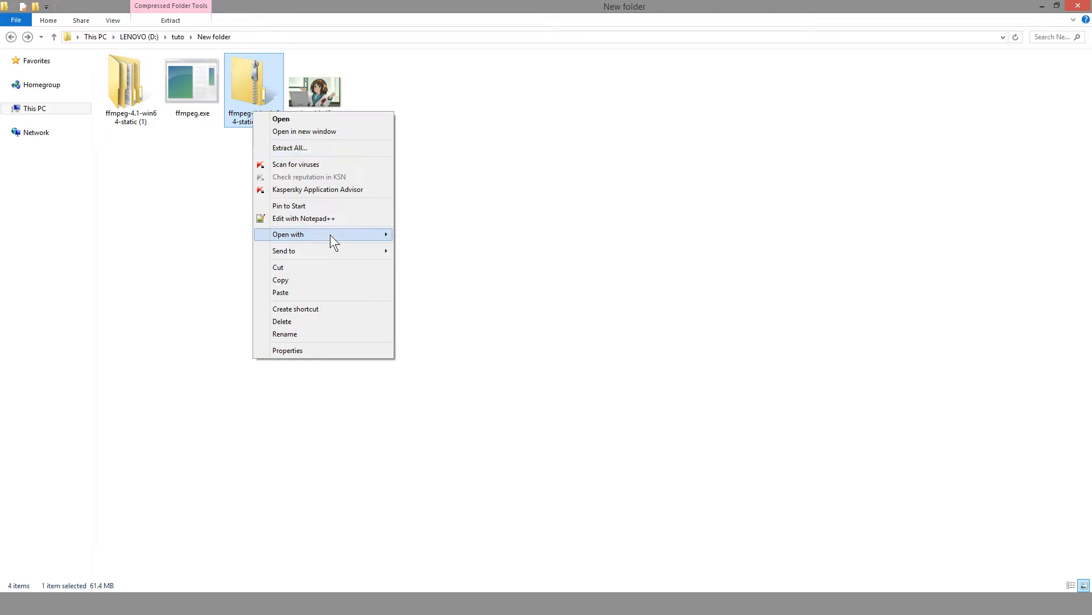
pyautogui.moveTo(321, 153)
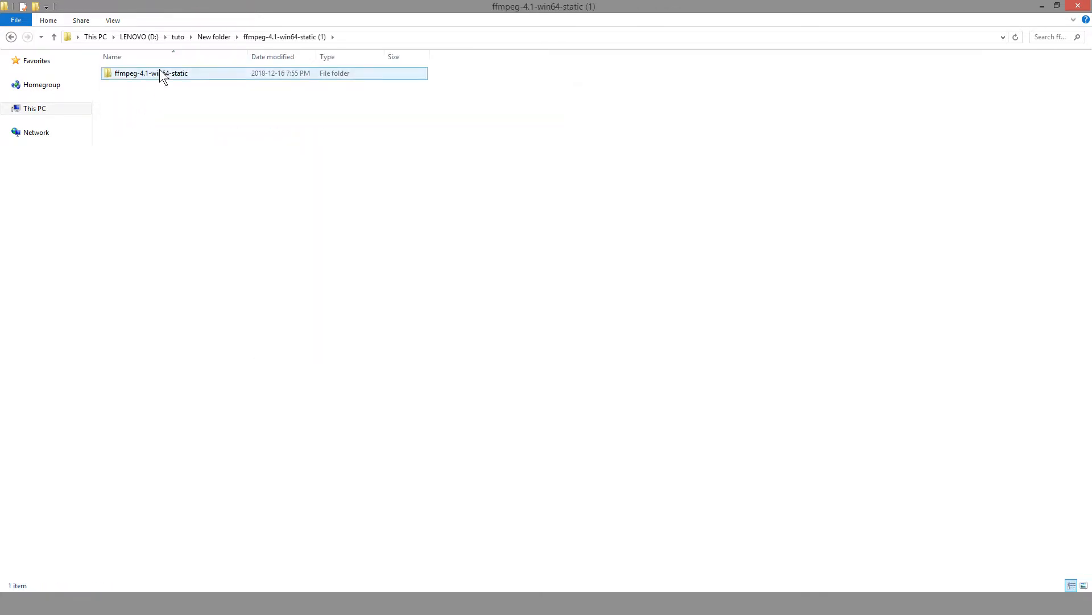
pyautogui.doubleClick(150, 73)
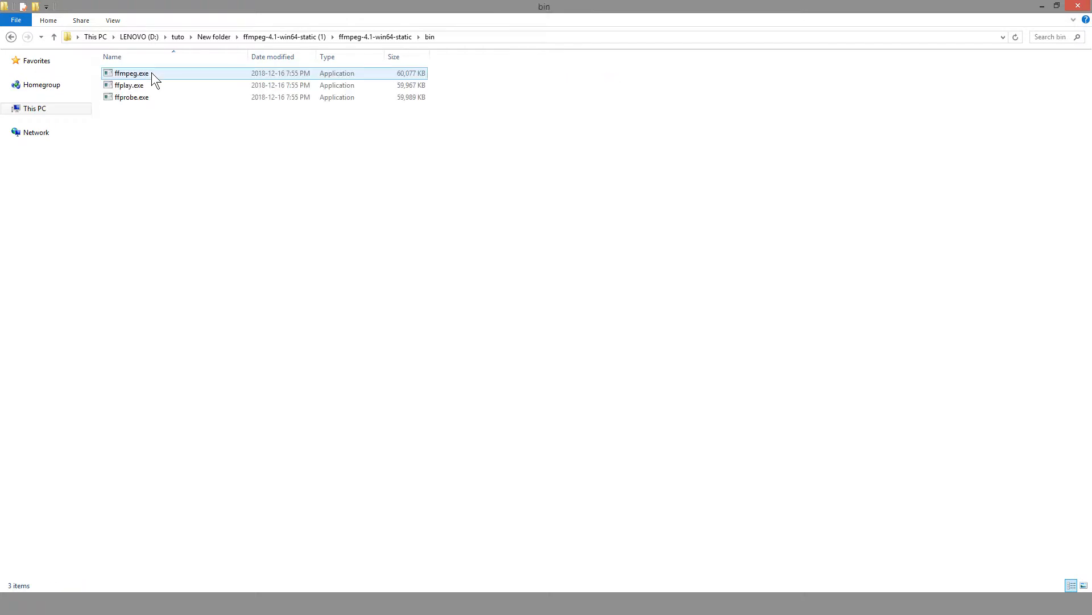
# - Copy ffmpeg.exe from the bin folder and return to the New folder
pyautogui.click(131, 73)
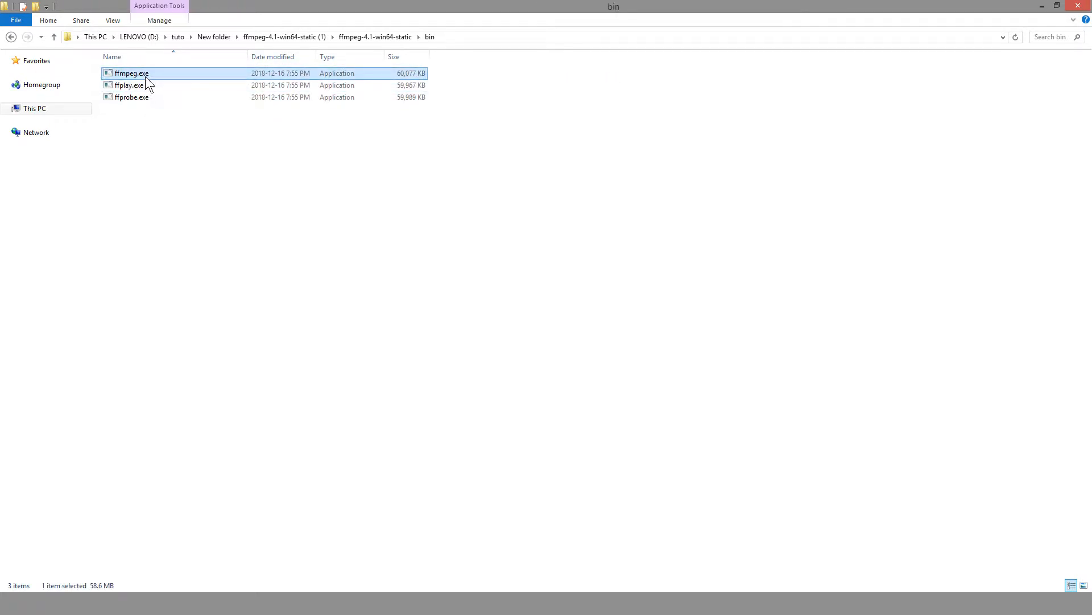
pyautogui.rightClick(131, 72)
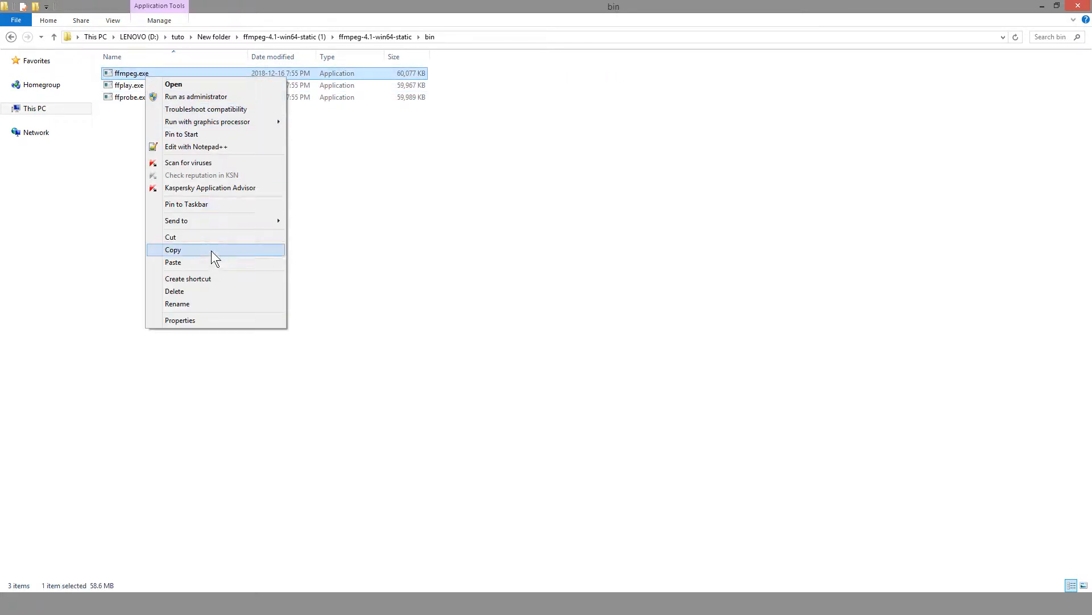
pyautogui.click(53, 36)
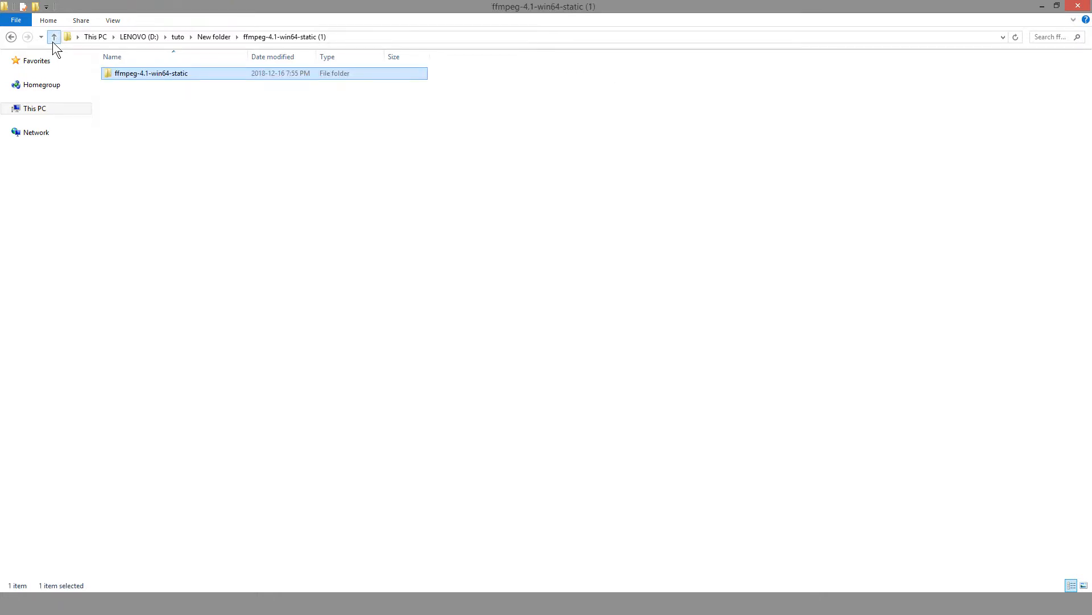
pyautogui.click(54, 37)
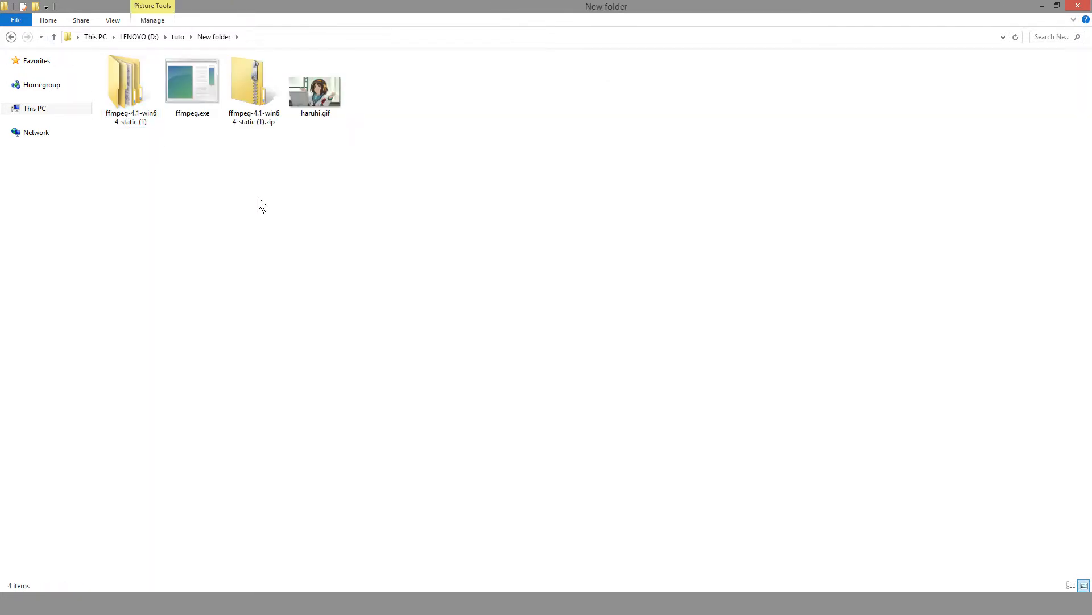
pyautogui.click(192, 83)
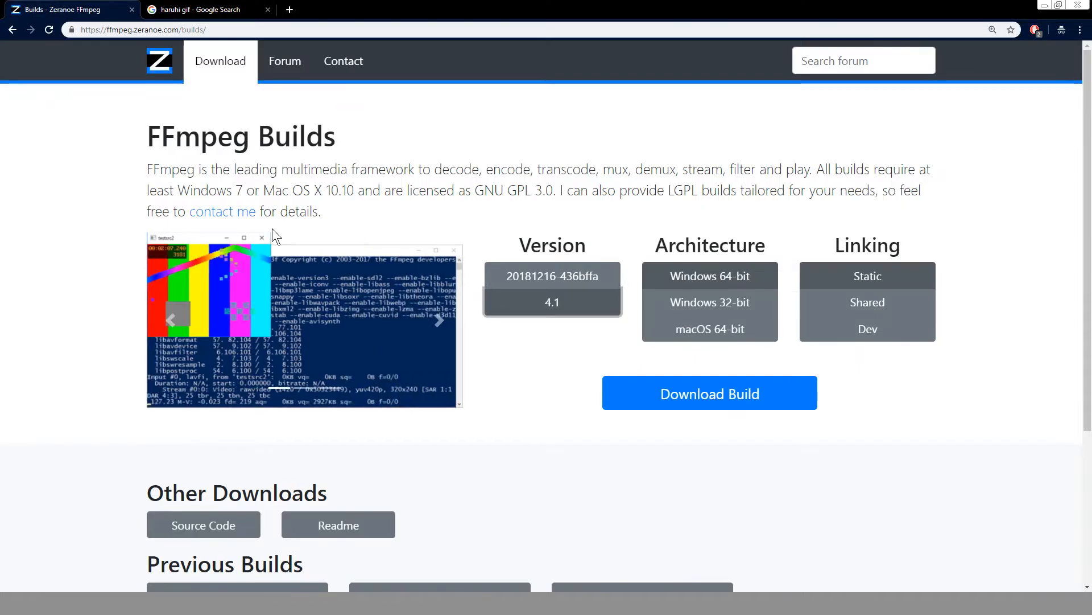
# - Switch to the haruhi gif image results and bring up options for the Imgur Haruhi GIF
pyautogui.click(203, 9)
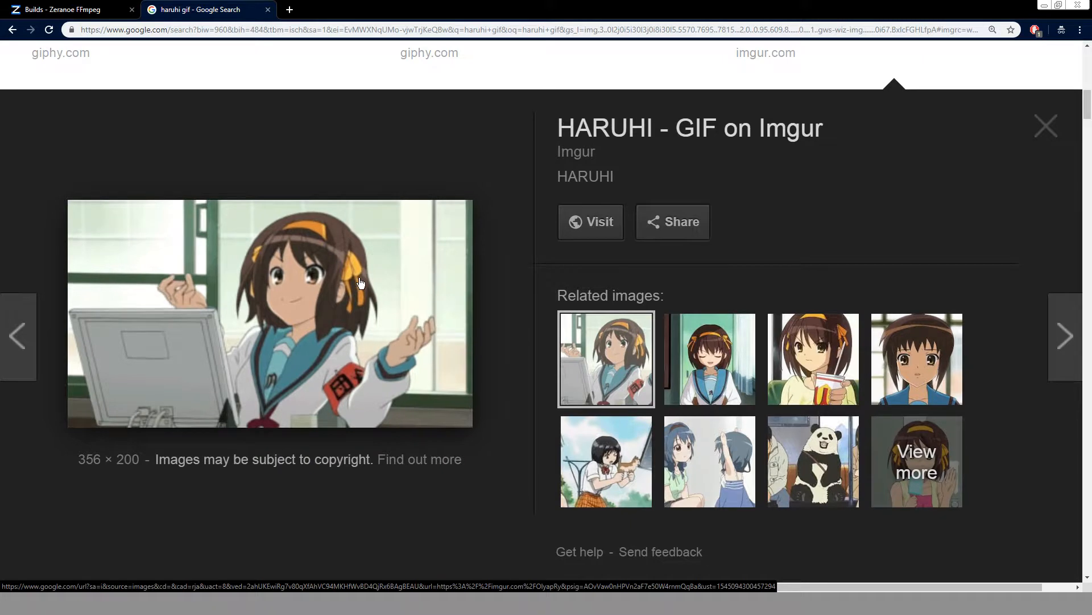
pyautogui.rightClick(361, 284)
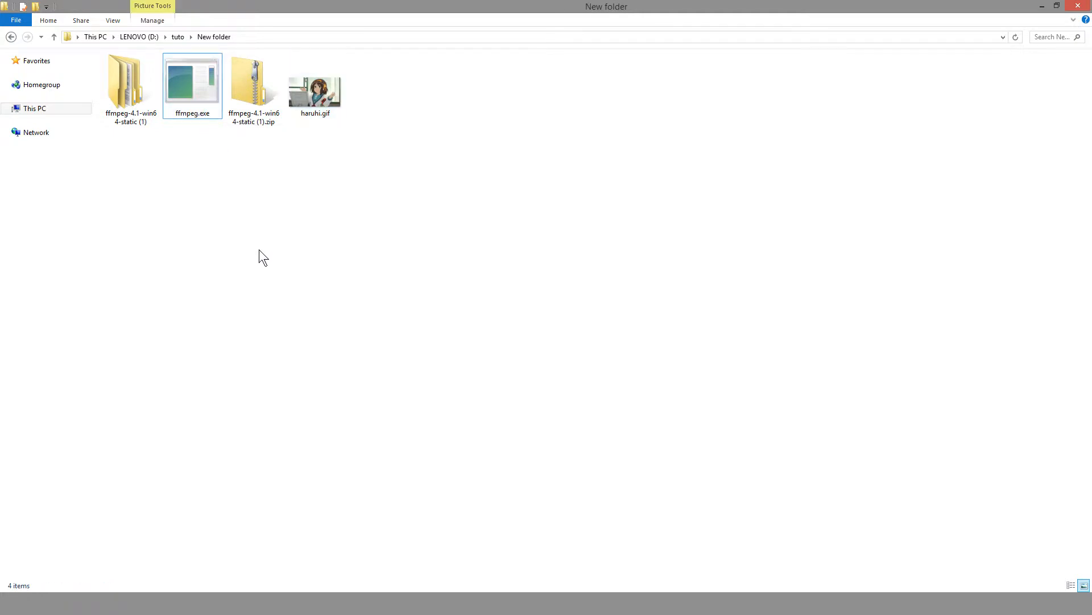
pyautogui.moveTo(292, 249)
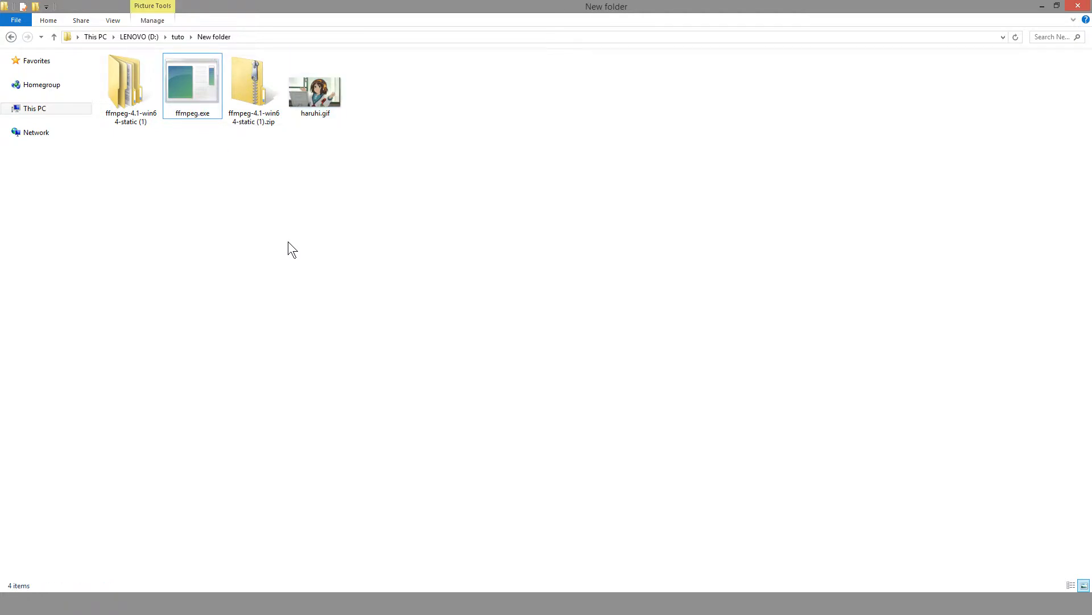
# - Open a command window pointed at the New folder from its background menu
pyautogui.rightClick(291, 249)
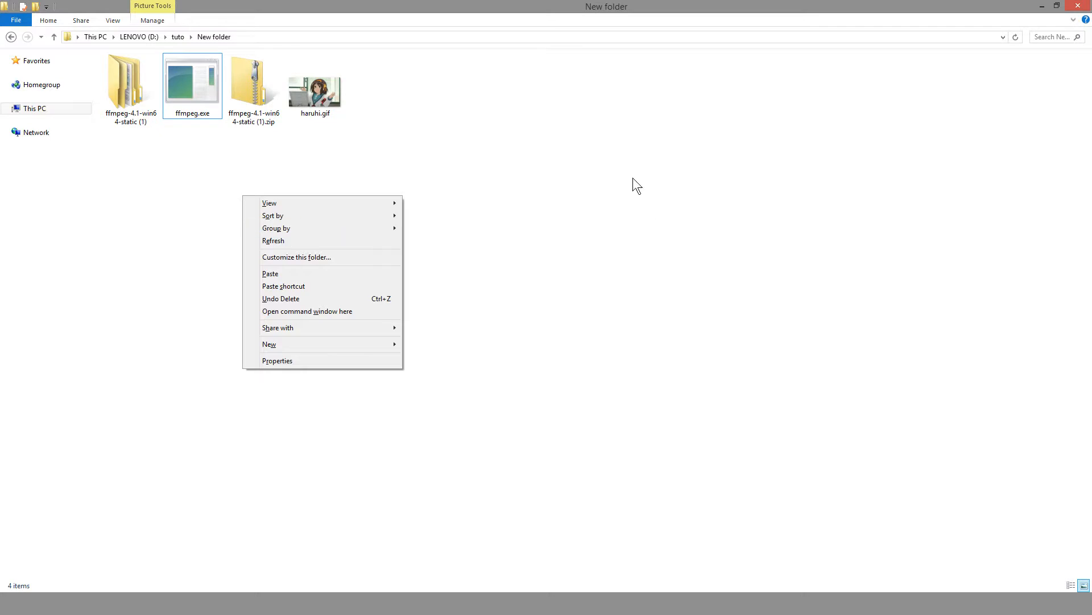
pyautogui.moveTo(338, 312)
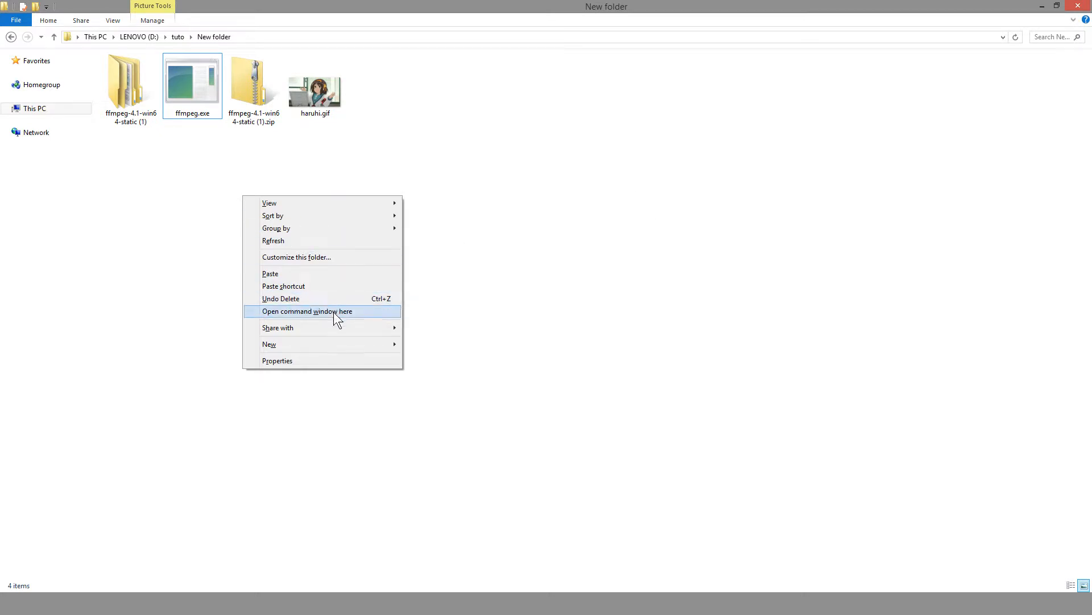
pyautogui.click(306, 311)
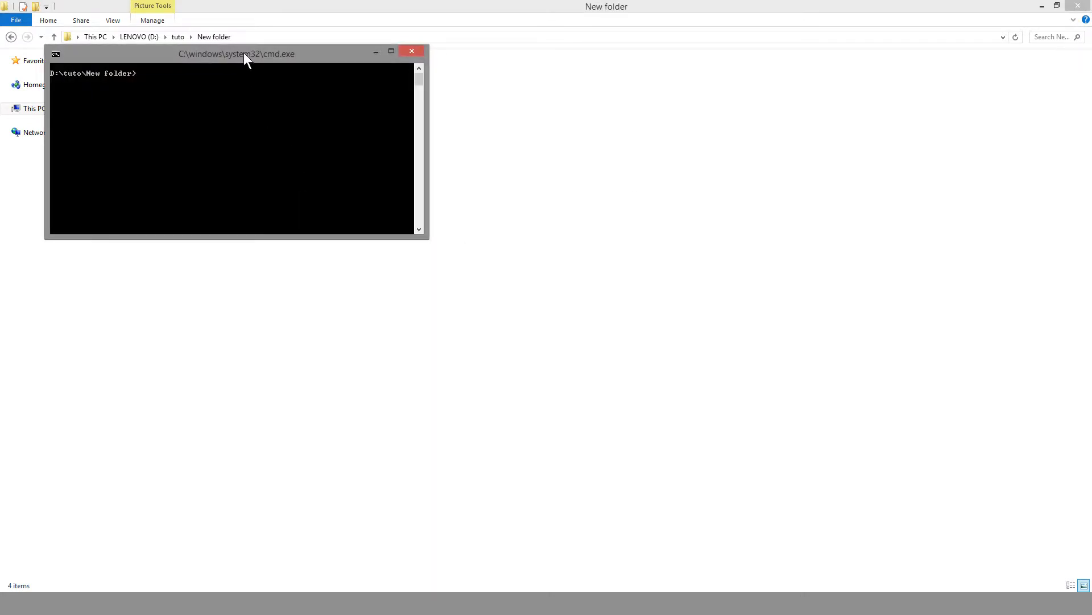
# - Run ffmpeg -i haruhi.gif %d.png to extract frames 1.png through 4.png
pyautogui.moveTo(237, 53); pyautogui.dragTo(387, 220)
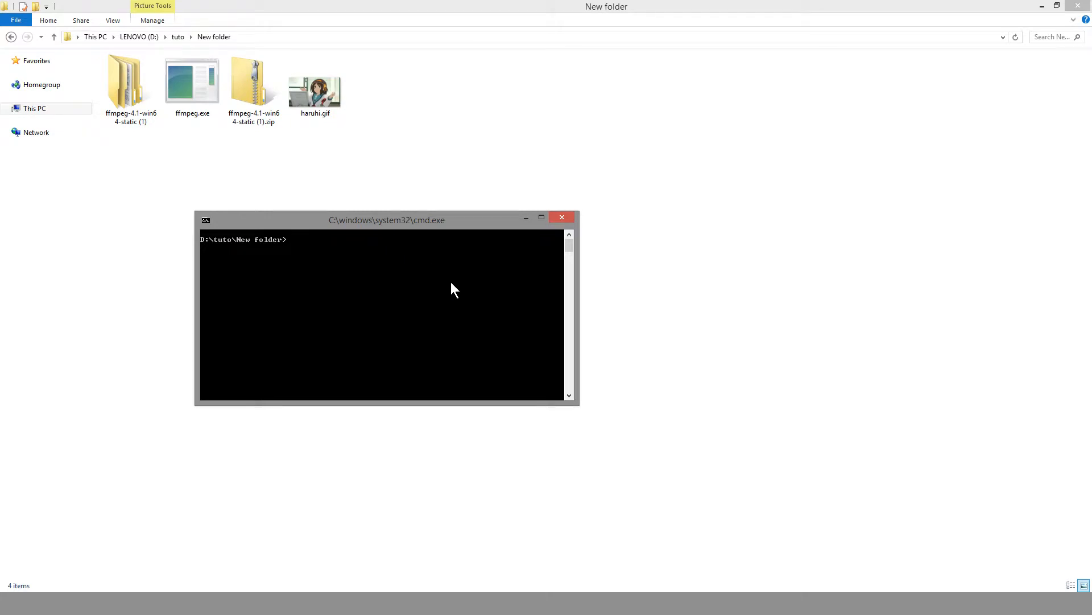
pyautogui.write('ffmpeg -i')
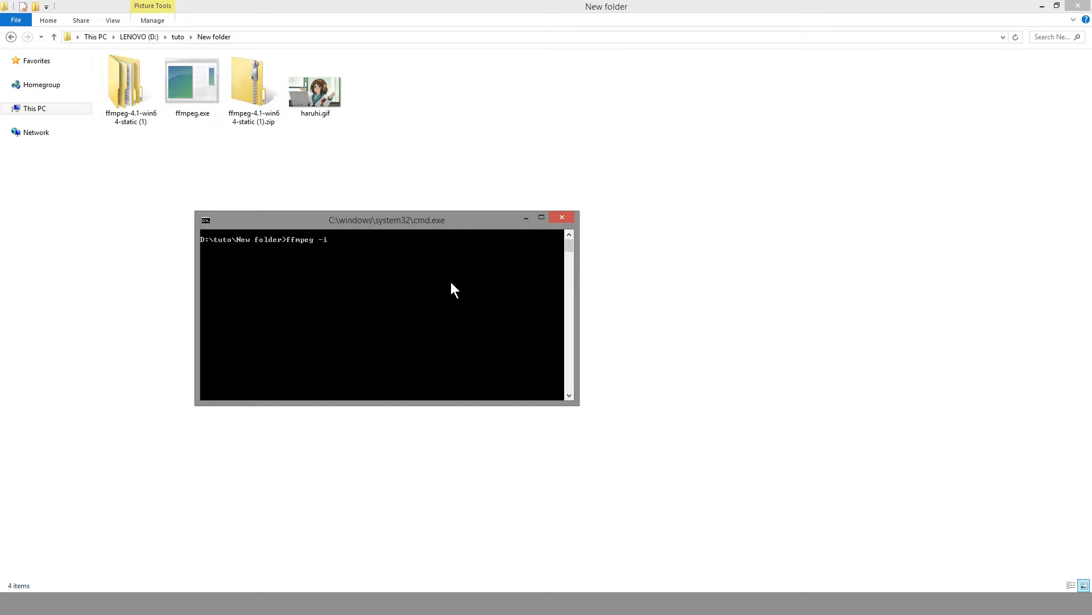
pyautogui.write('haruhi.')
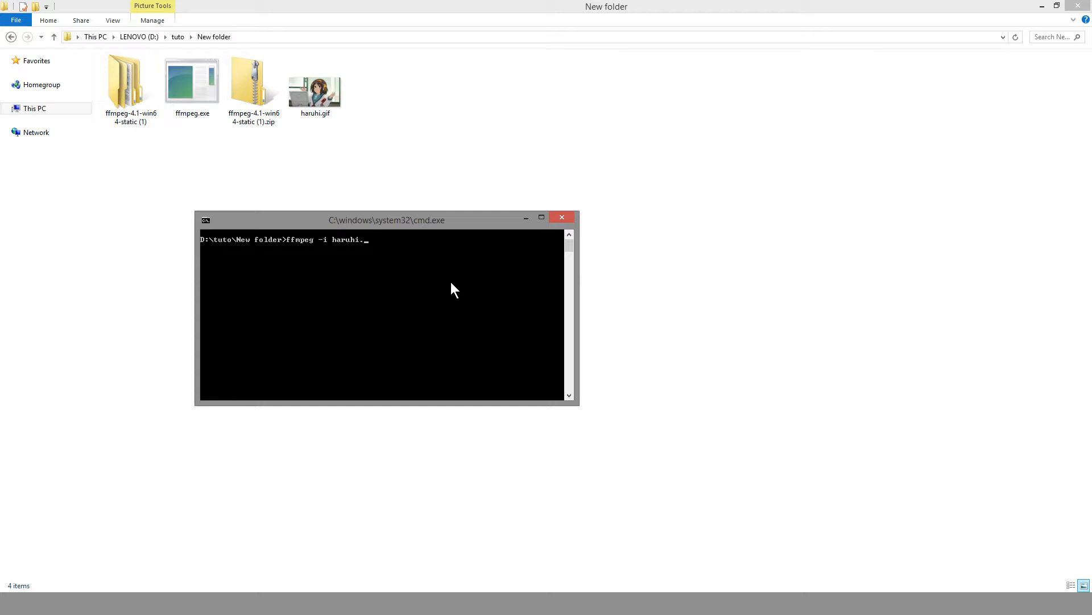
pyautogui.write('gif')
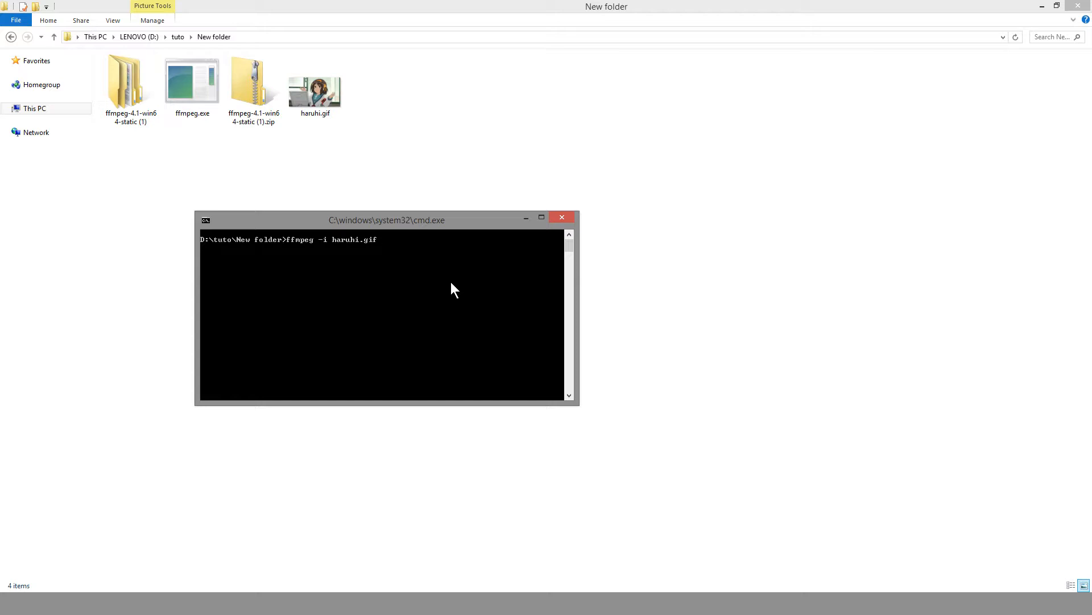
pyautogui.write('%d')
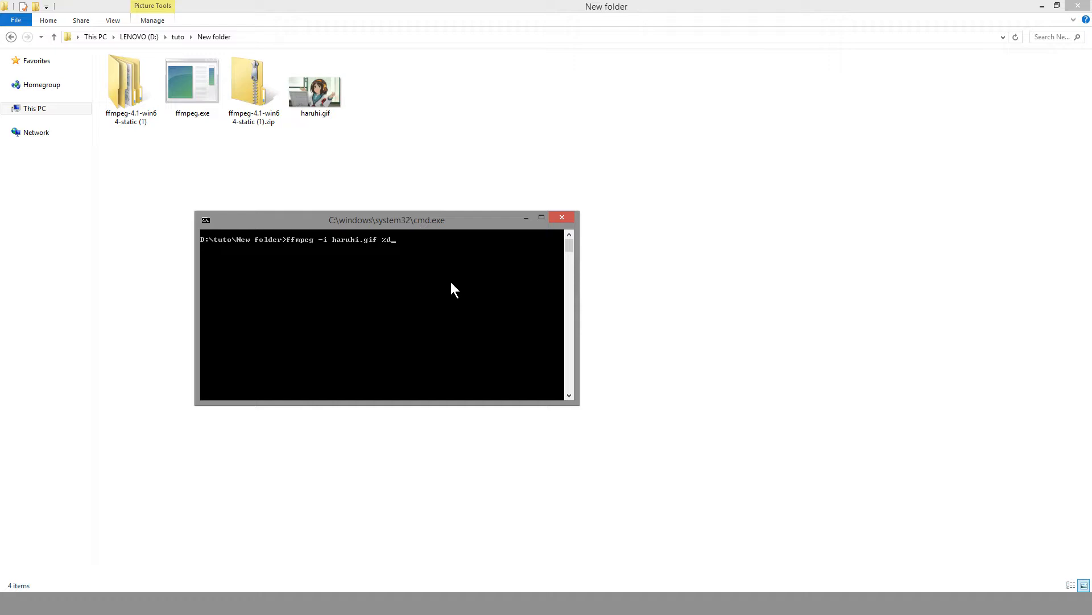
pyautogui.write('.png')
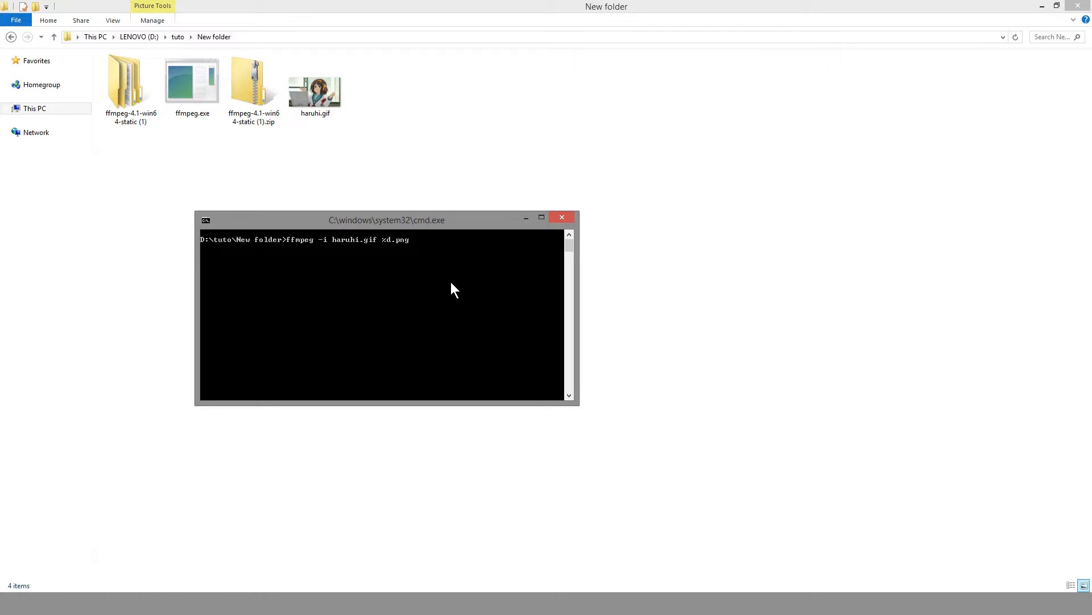
pyautogui.press('enter')
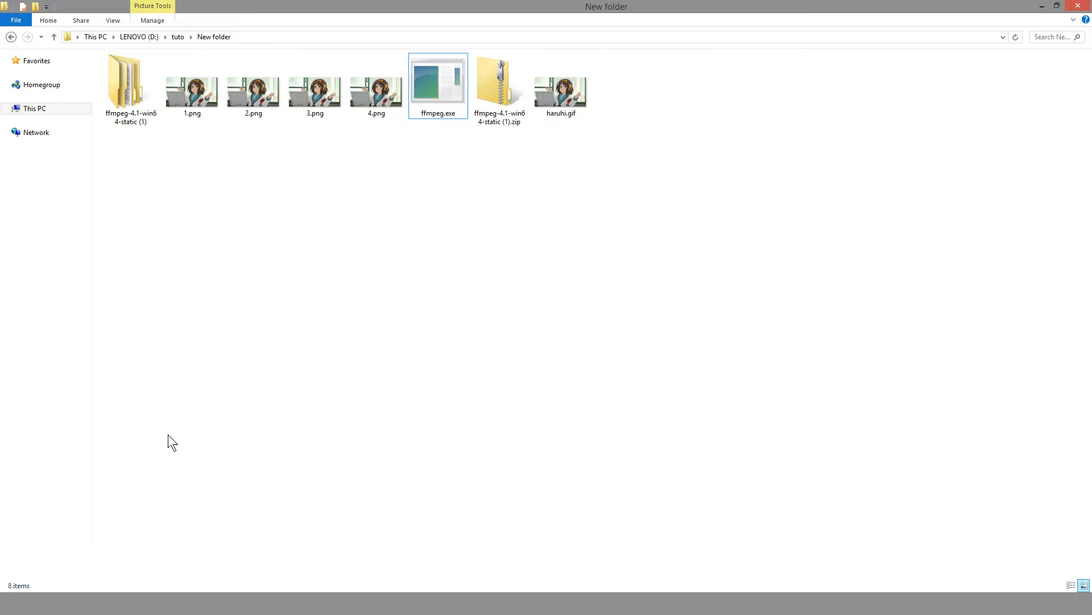
# - View 1.png in Windows Photo Viewer and step through the following frames
pyautogui.doubleClick(191, 89)
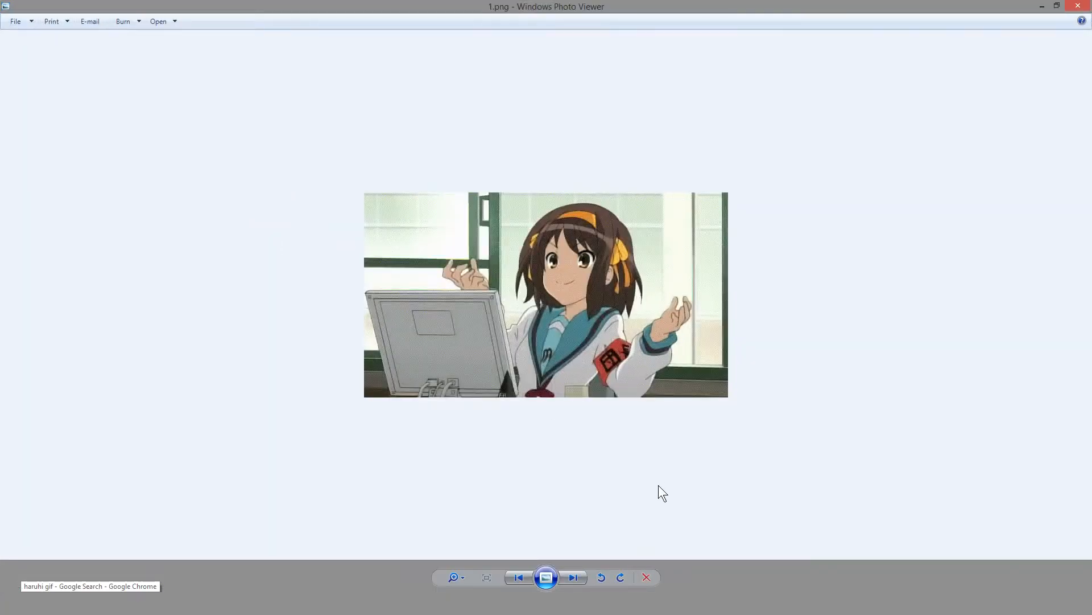
pyautogui.click(573, 577)
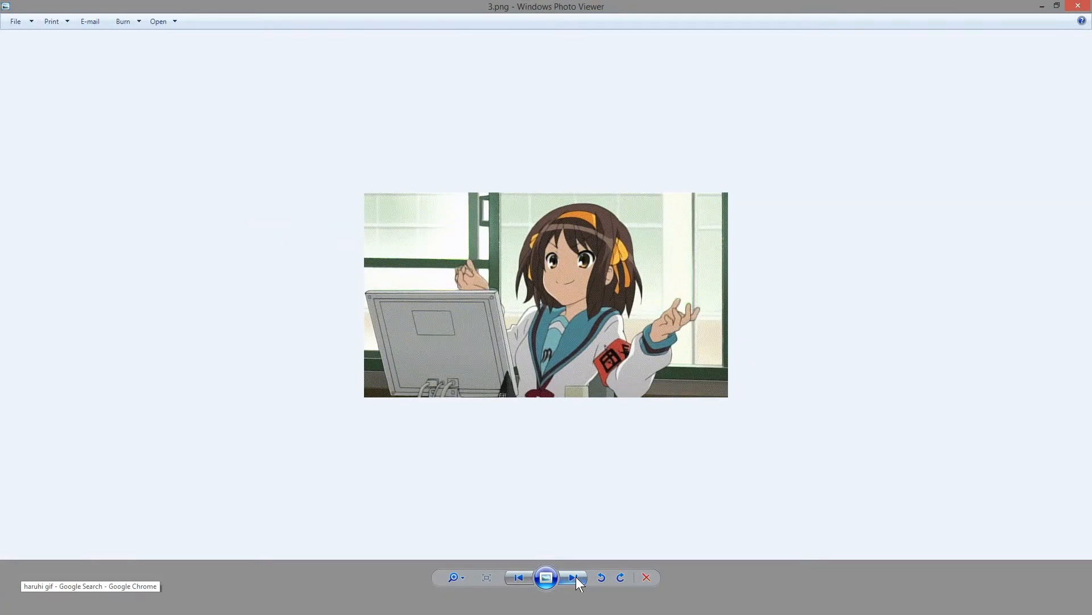
pyautogui.click(517, 577)
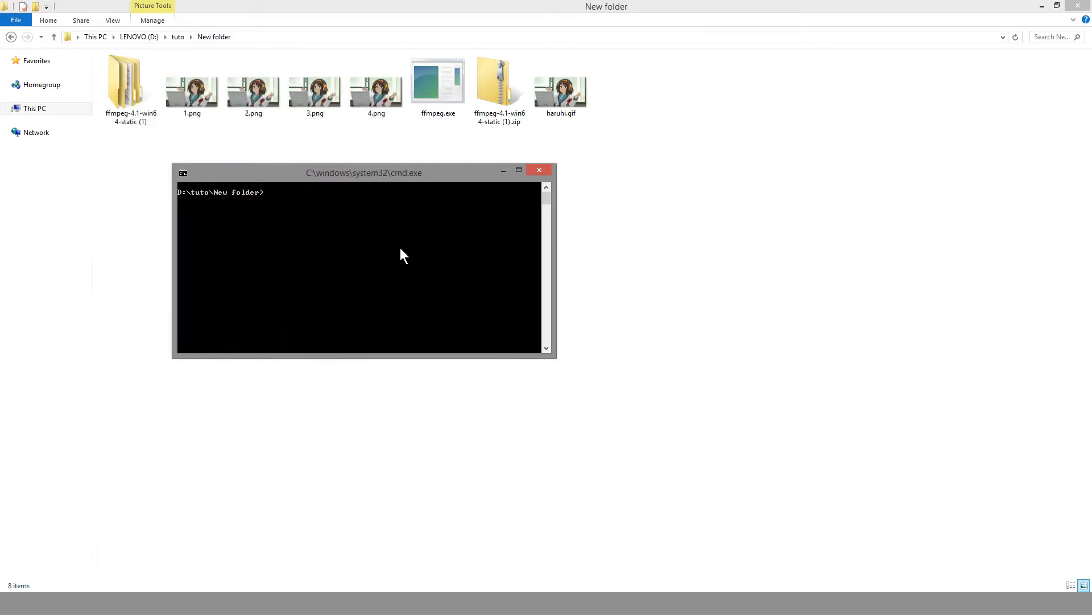
# - Run ffmpeg -i %d.png haruhi2.gif to recombine the frames into haruhi2.gif
pyautogui.write('ffmpeg -i')
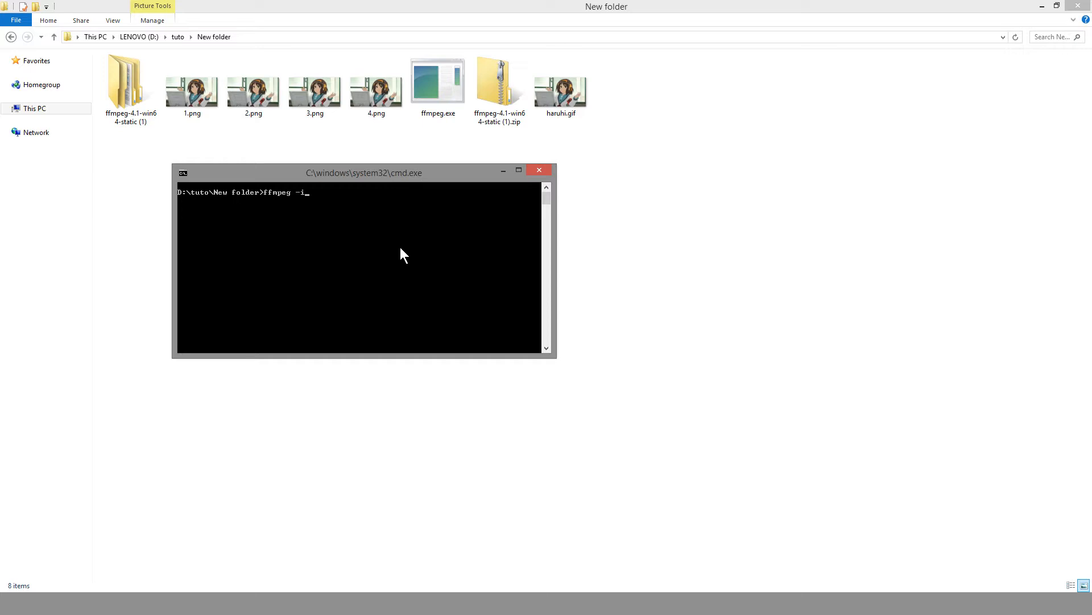
pyautogui.click(376, 91)
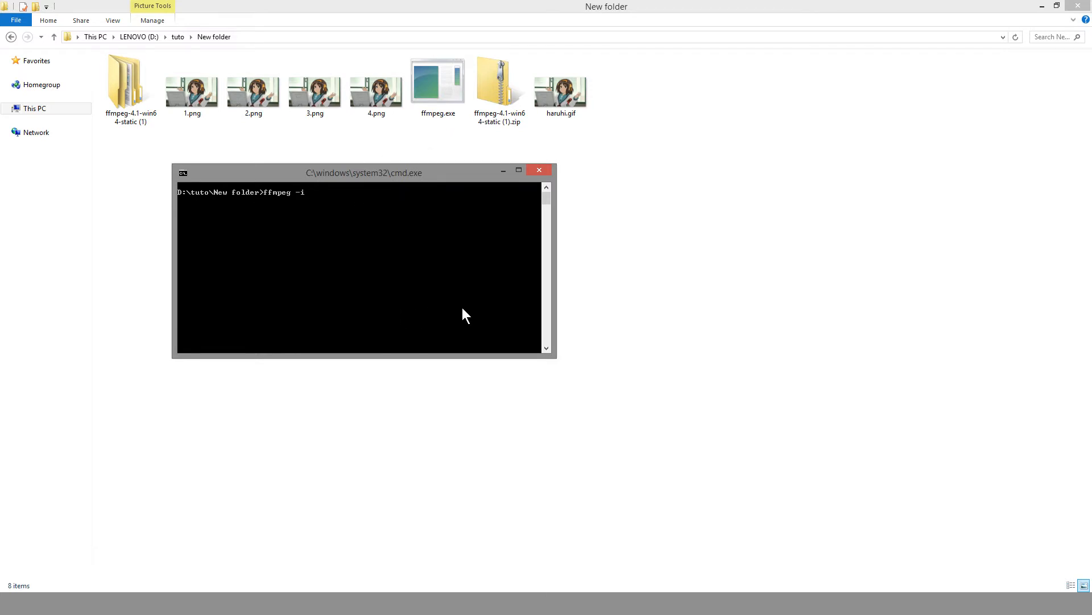
pyautogui.write('%')
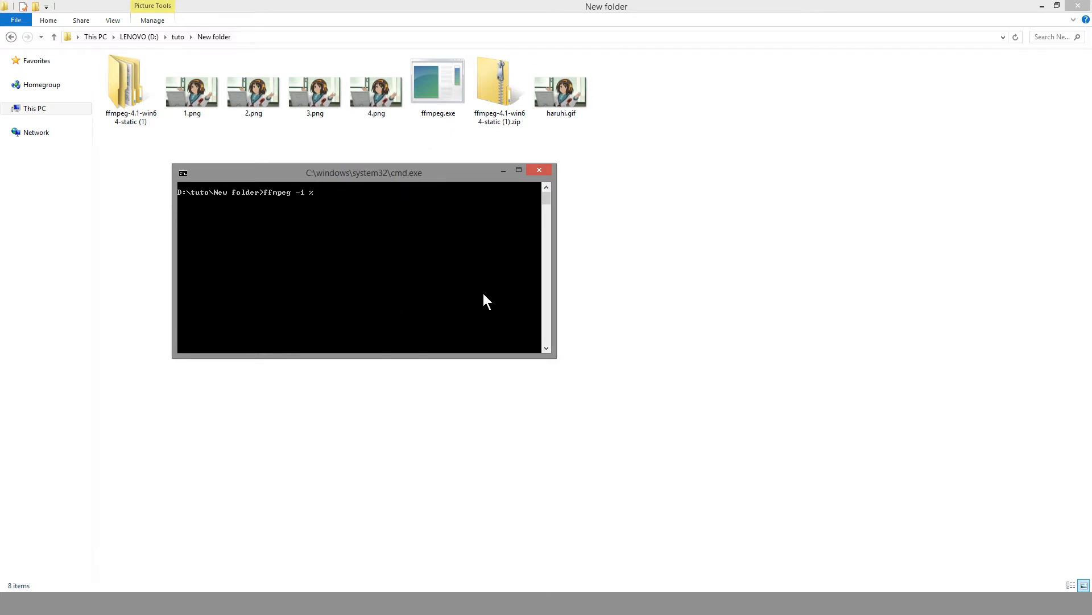
pyautogui.write('d.pn')
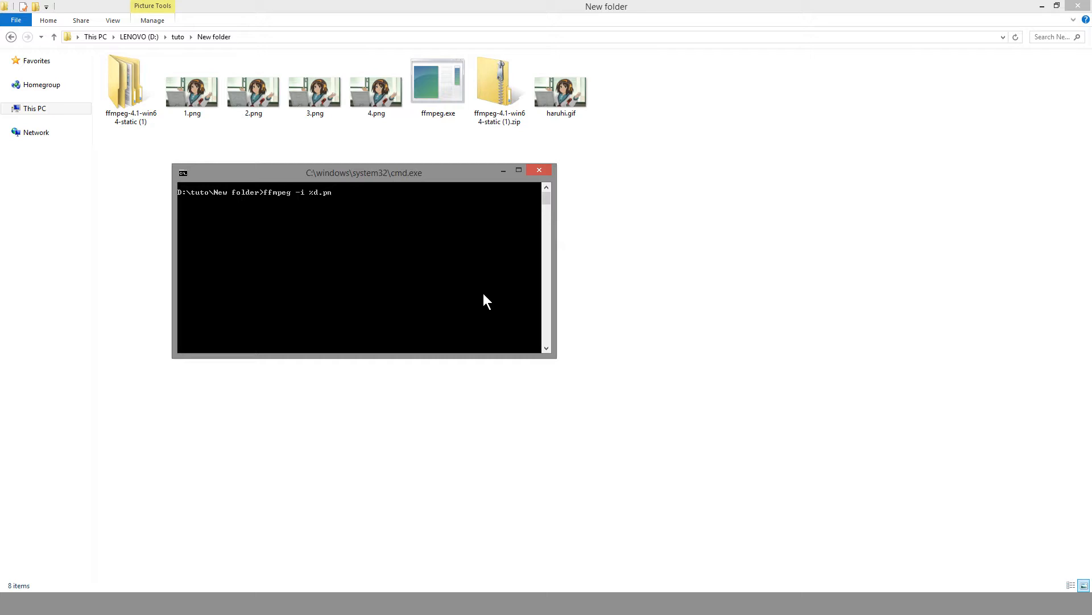
pyautogui.click(253, 83)
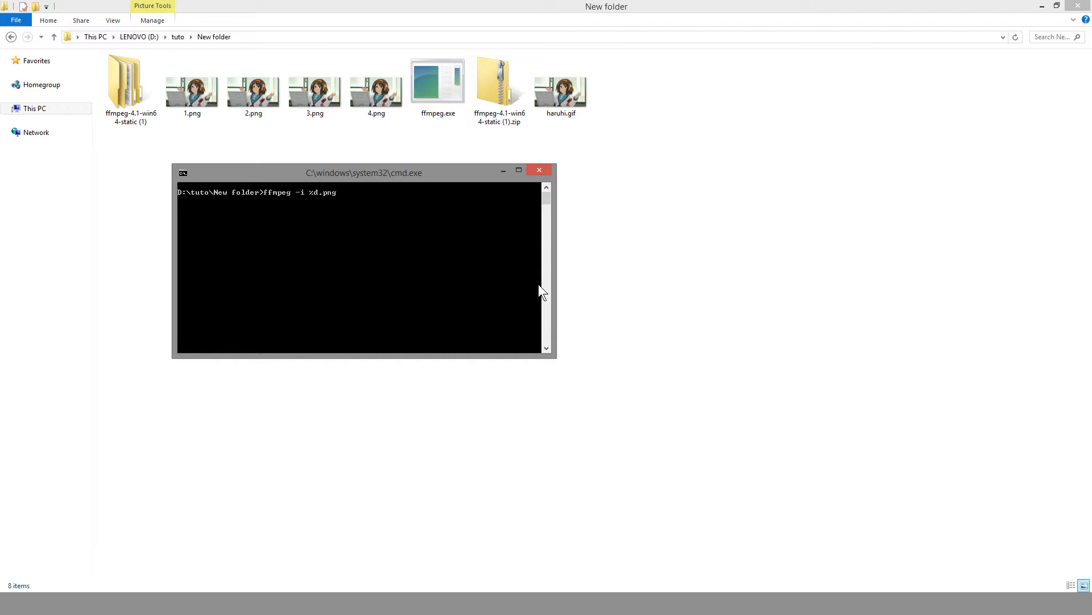
pyautogui.write('haruhi2')
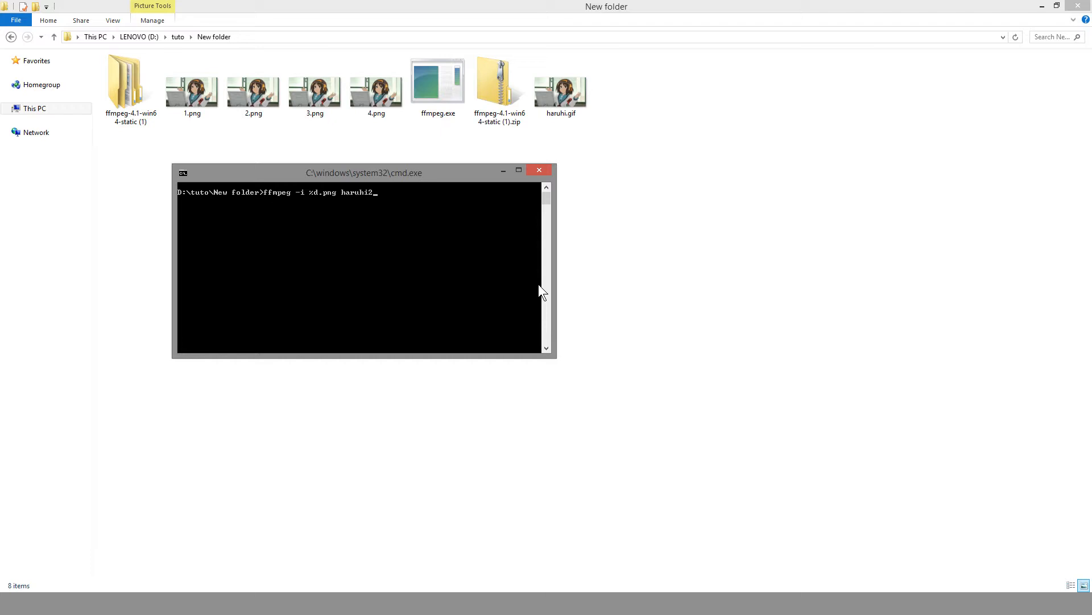
pyautogui.write('.gif')
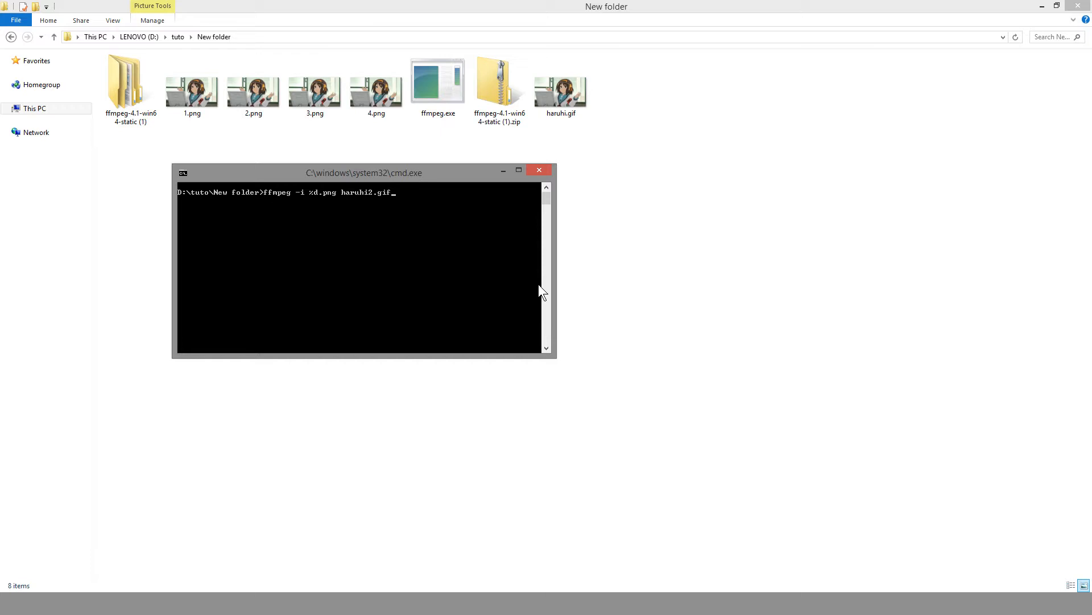
pyautogui.press('enter')
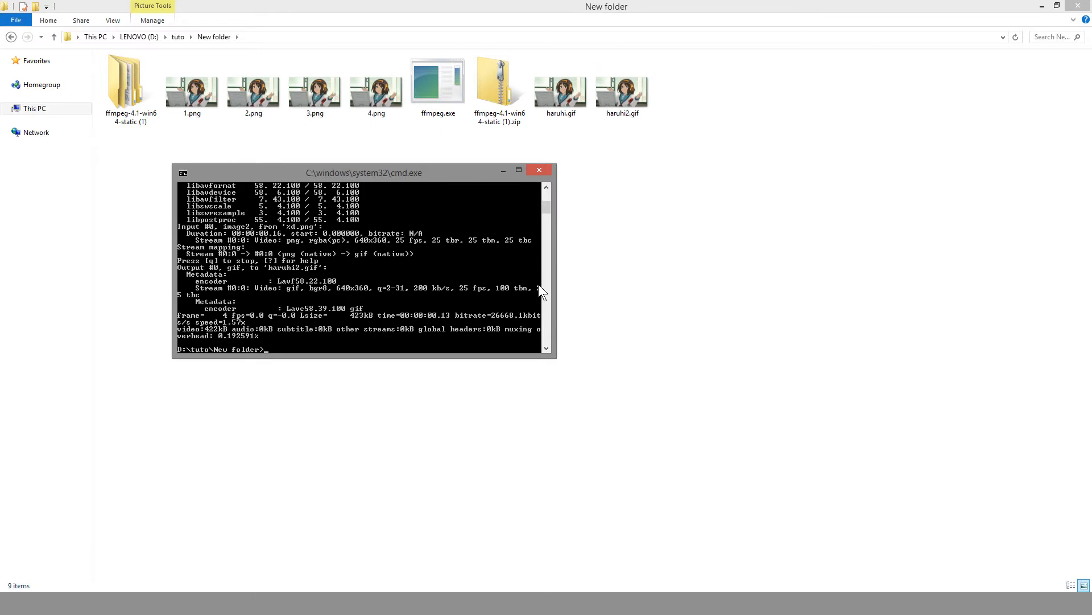
# - Bring the New folder forward to show haruhi2.gif beside haruhi.gif and the frames
pyautogui.click(622, 87)
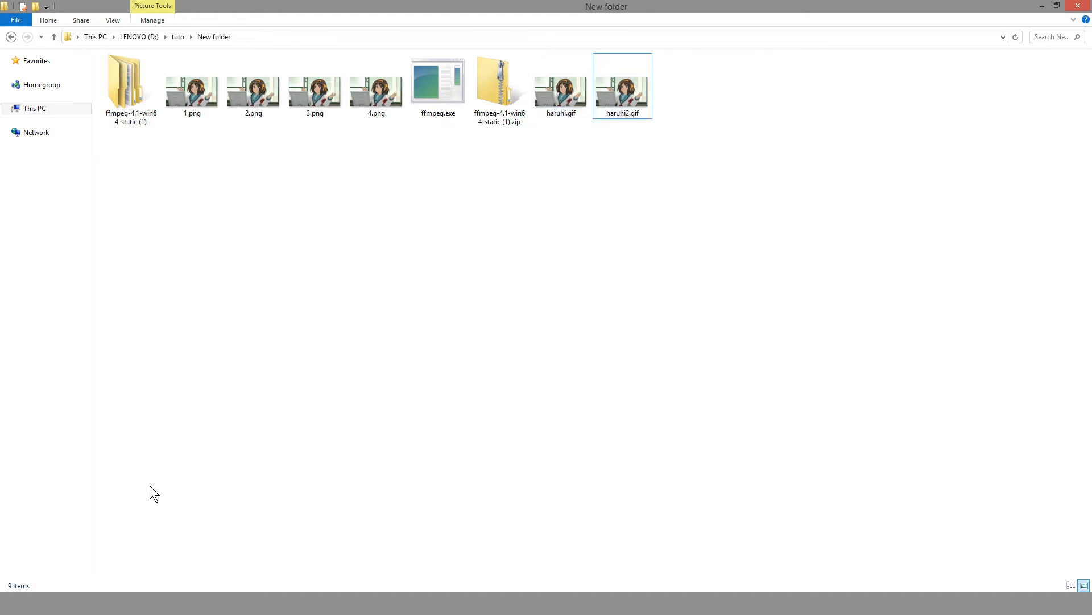
pyautogui.moveTo(108, 536)
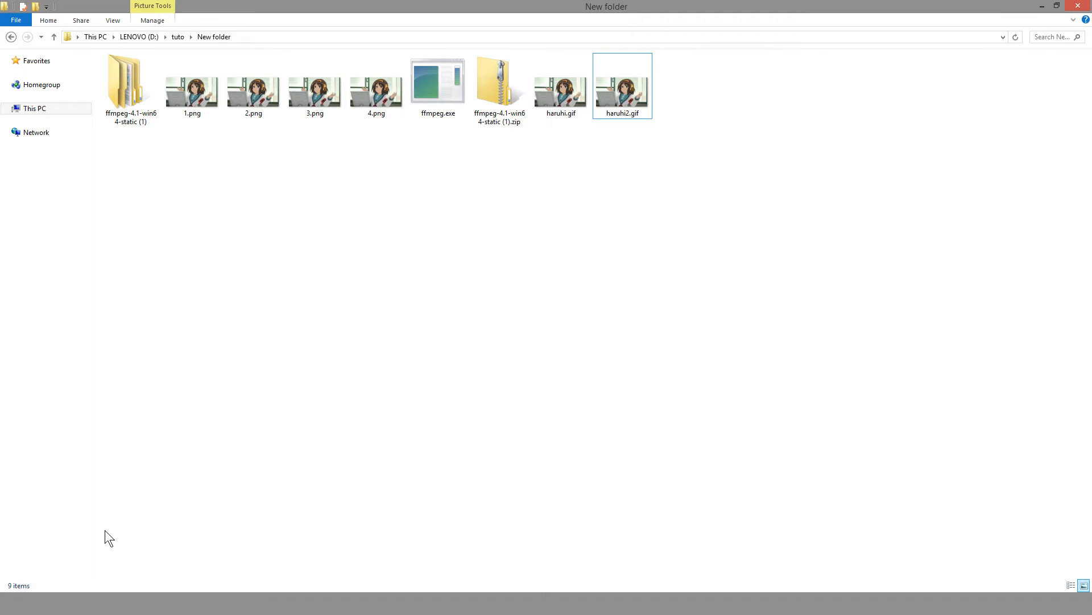
pyautogui.moveTo(102, 544)
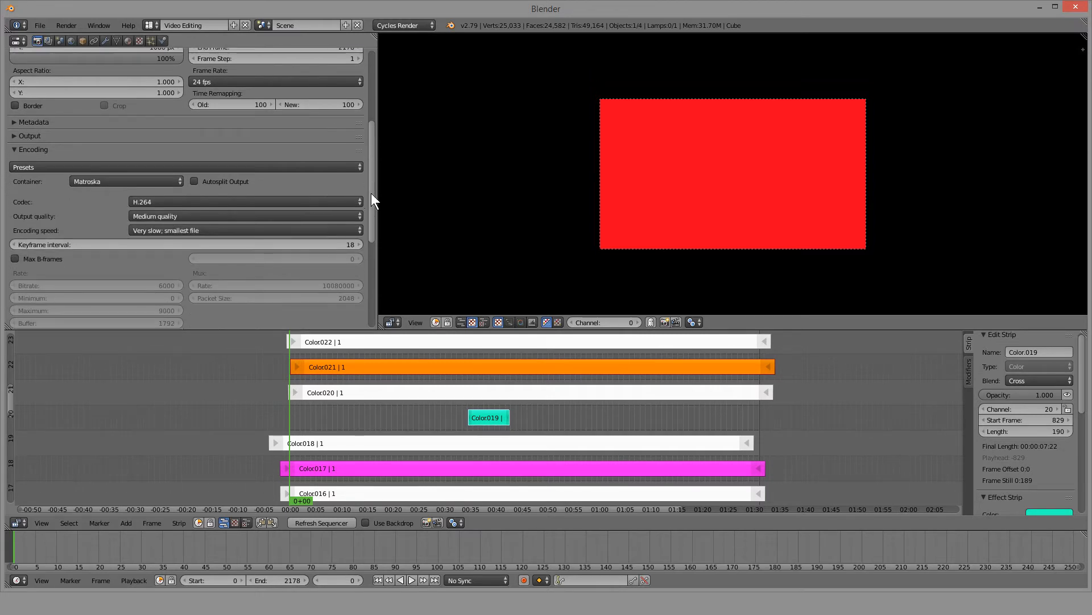
# - Scroll Blender's render settings, then switch over to the Chrome window
pyautogui.scroll(-3)
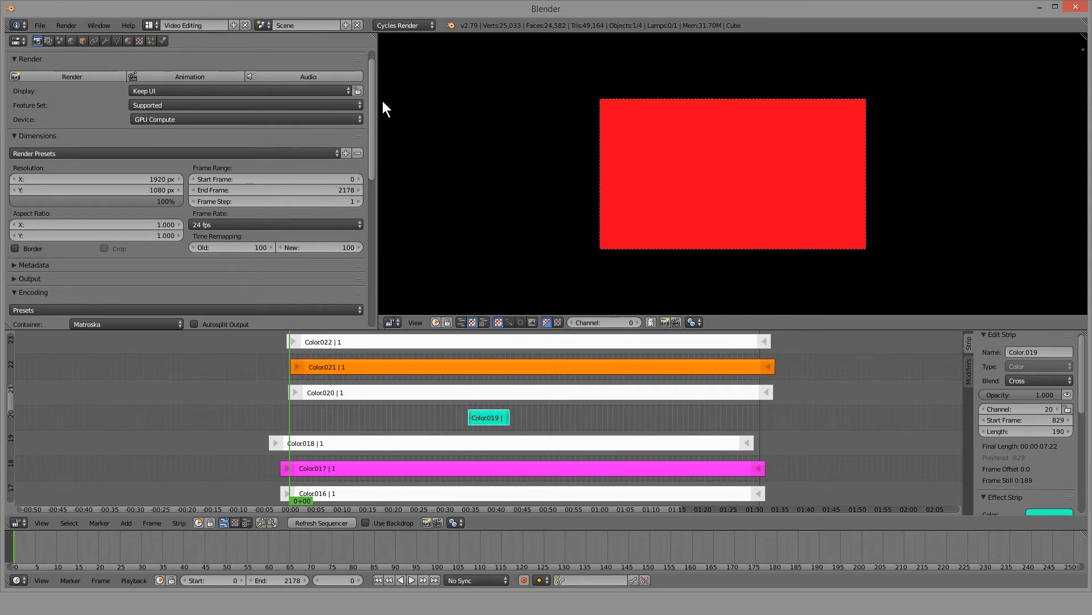
pyautogui.scroll(-3)
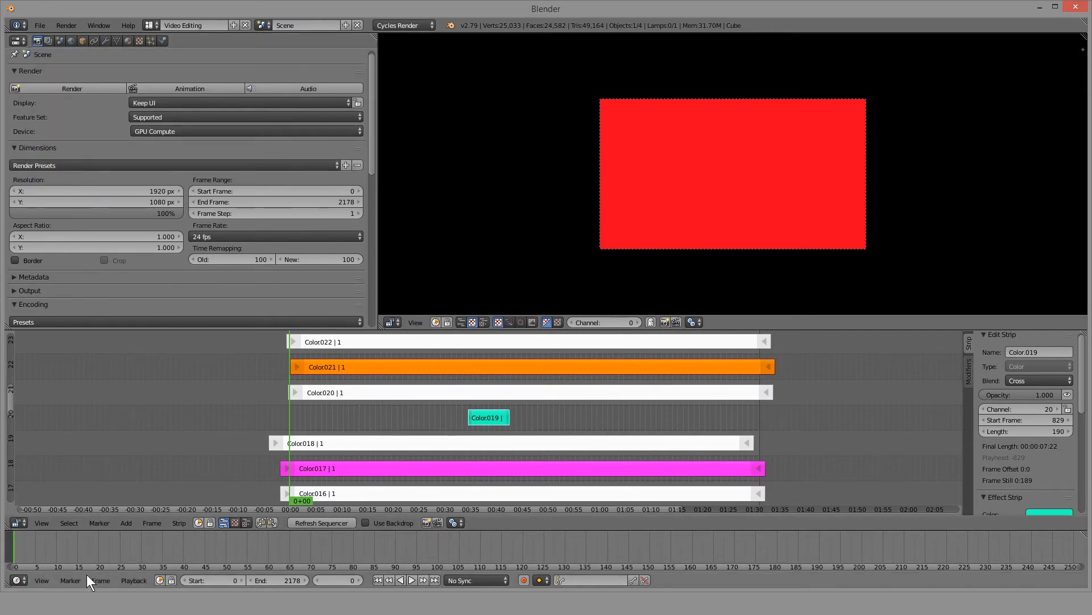
pyautogui.click(201, 9)
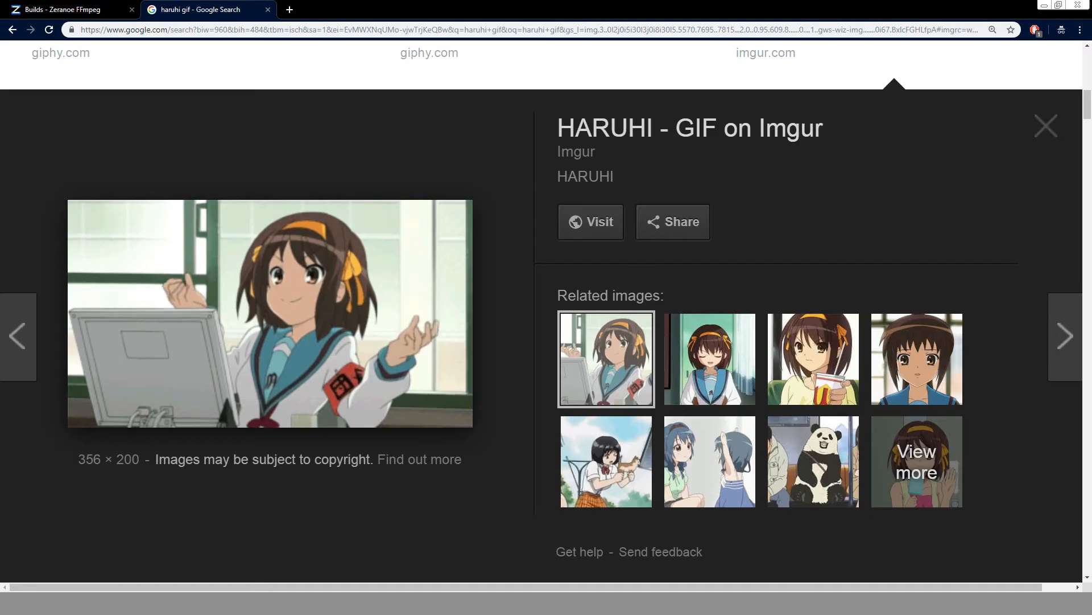
# - Switch to the Zeranoe FFmpeg Builds tab with version 4.1, 64-bit and Static options
pyautogui.click(66, 9)
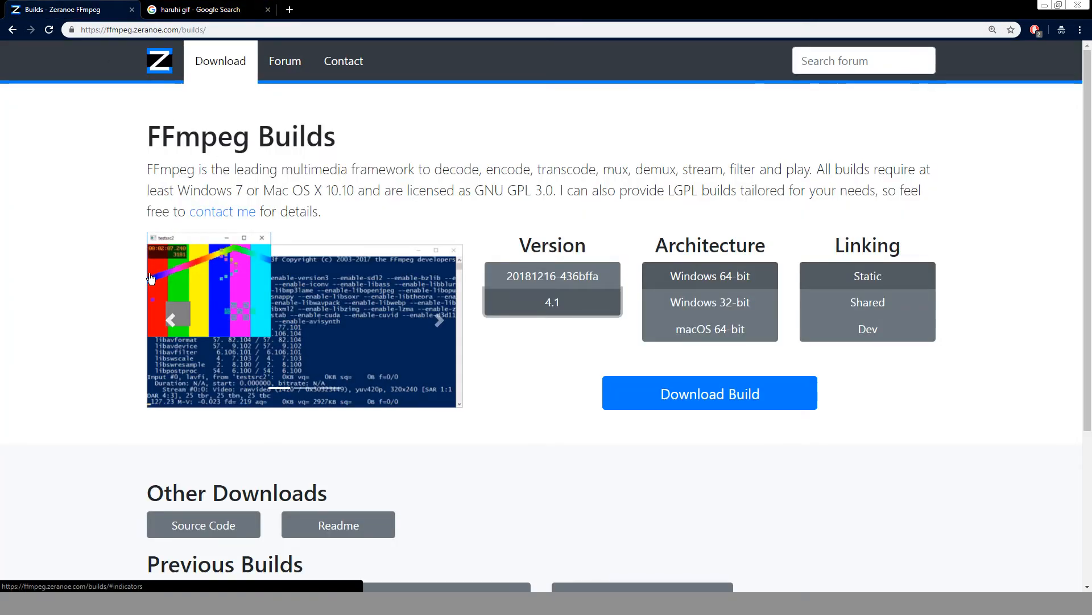
pyautogui.moveTo(201, 128)
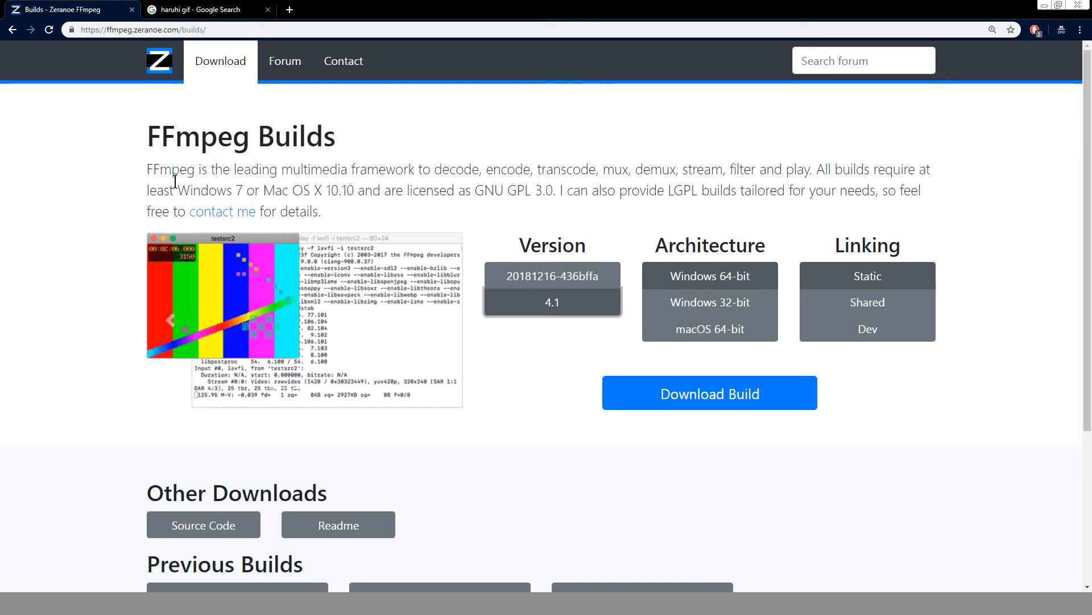
pyautogui.moveTo(214, 289)
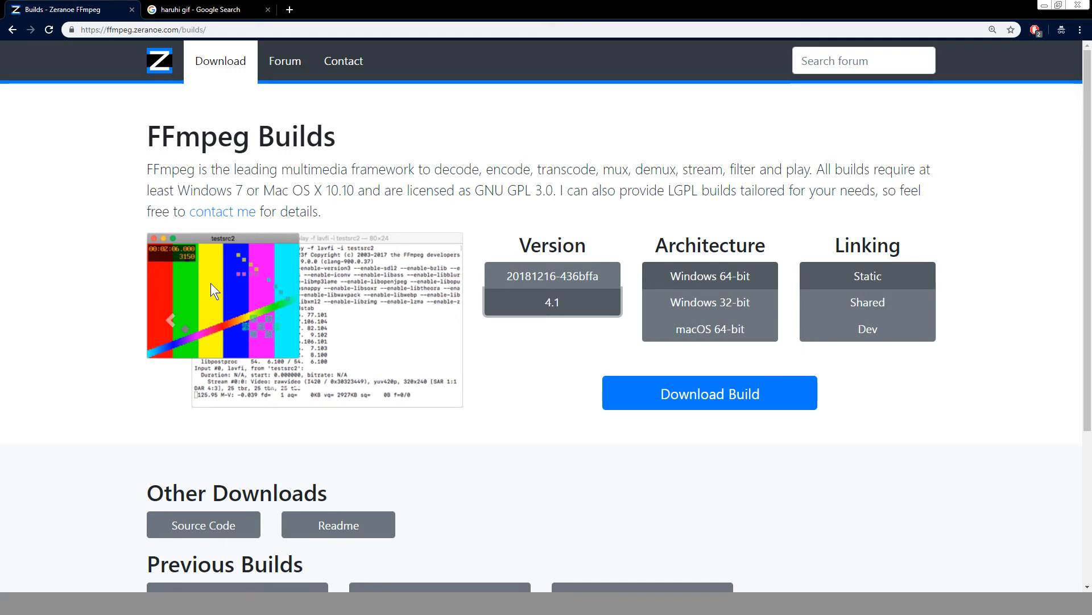
pyautogui.moveTo(138, 393)
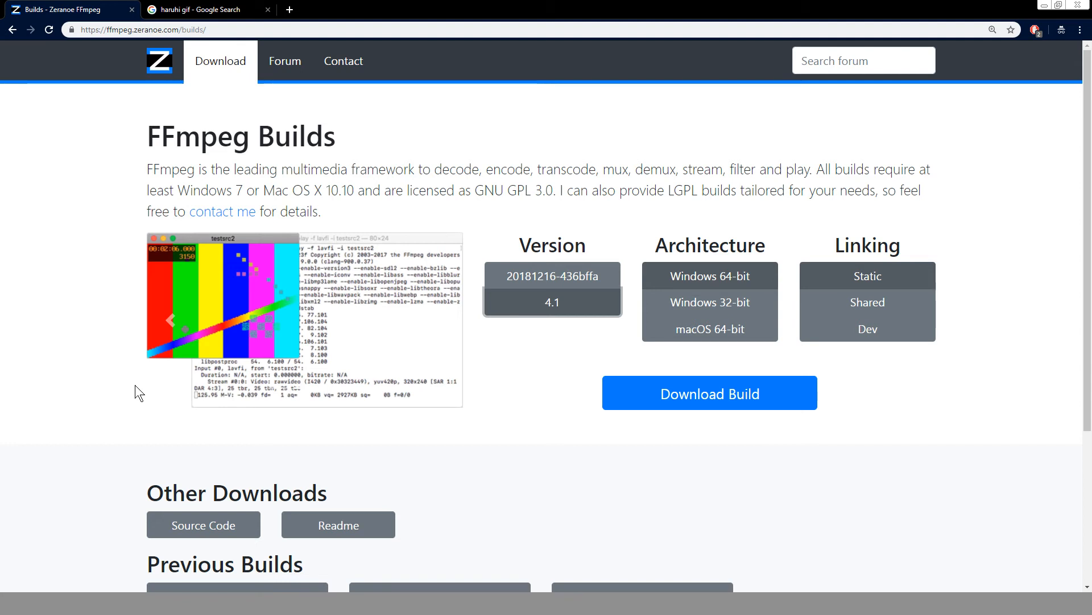
pyautogui.moveTo(127, 520)
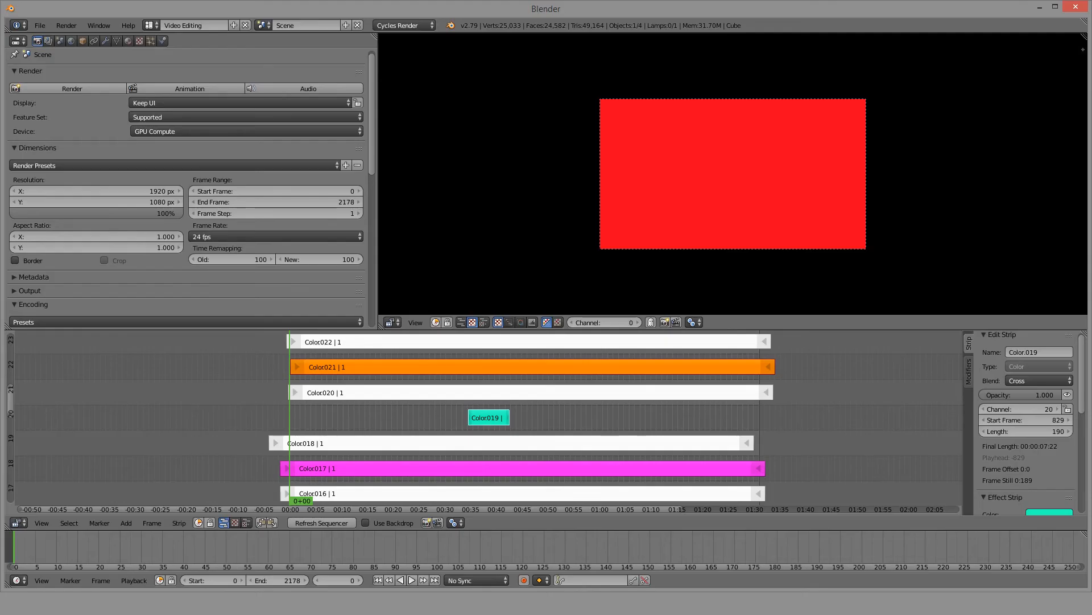
pyautogui.scroll(-3)
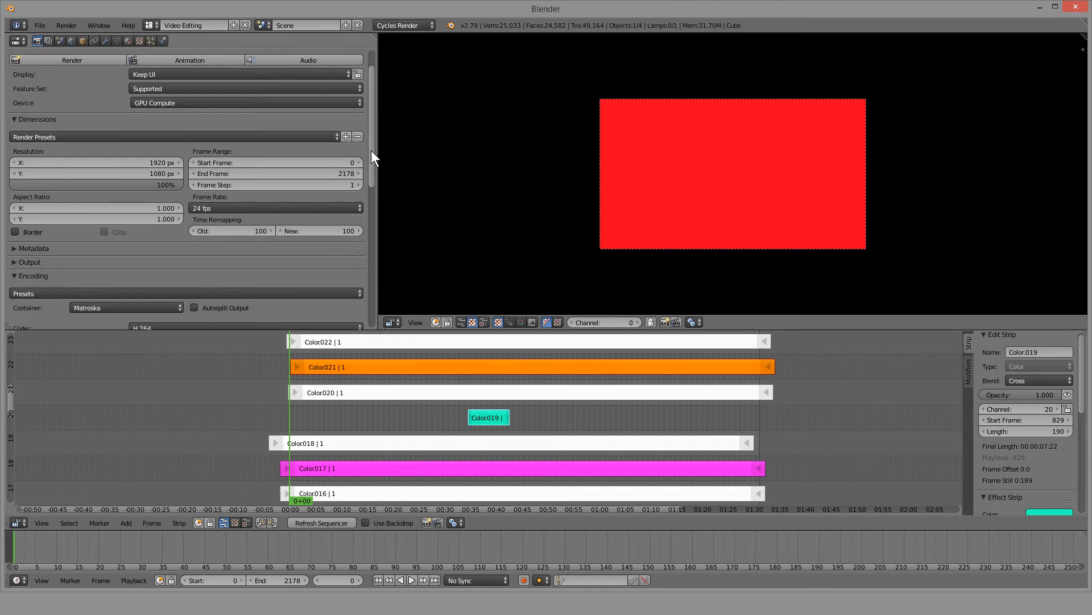
pyautogui.scroll(-3)
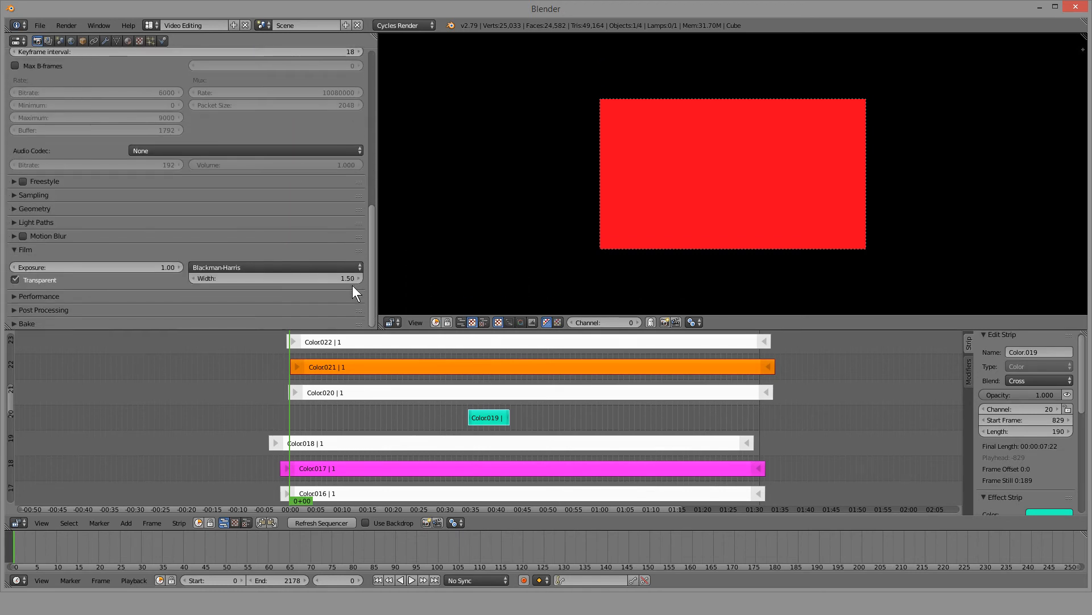
pyautogui.scroll(3)
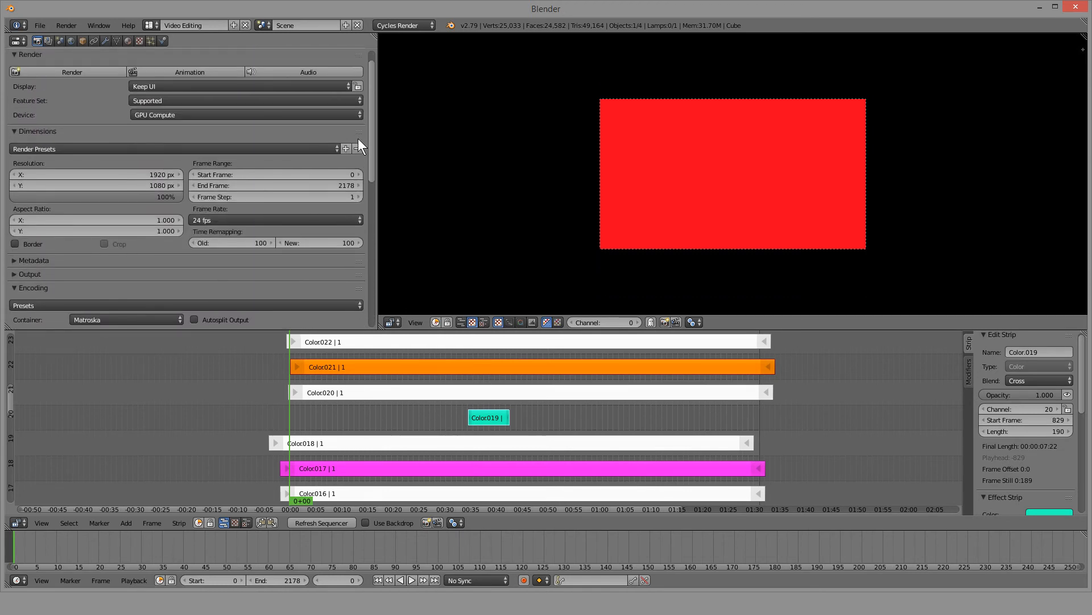
pyautogui.scroll(-3)
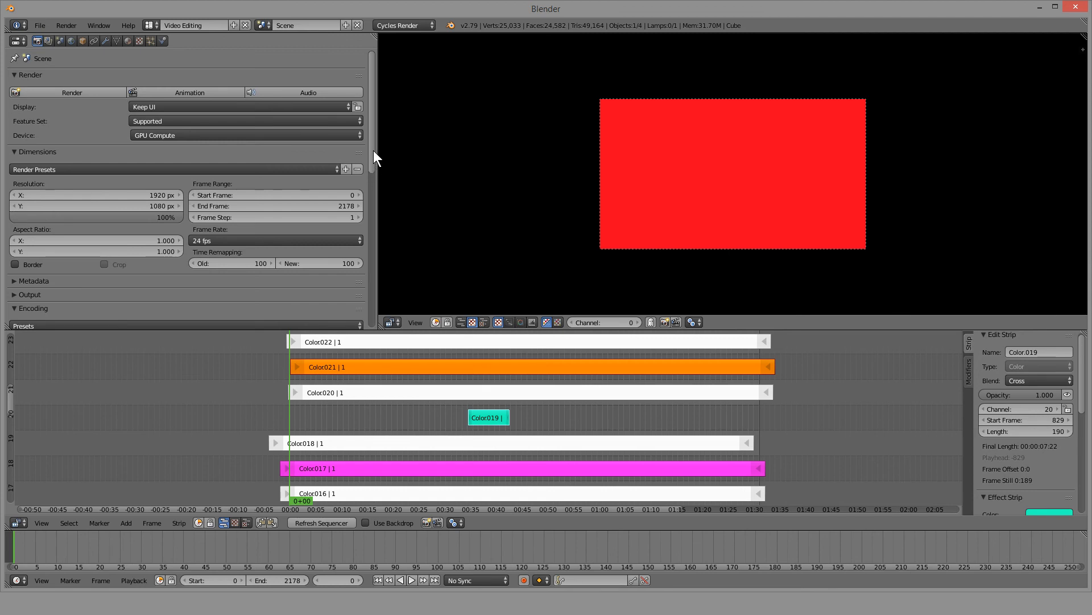
pyautogui.moveTo(172, 397)
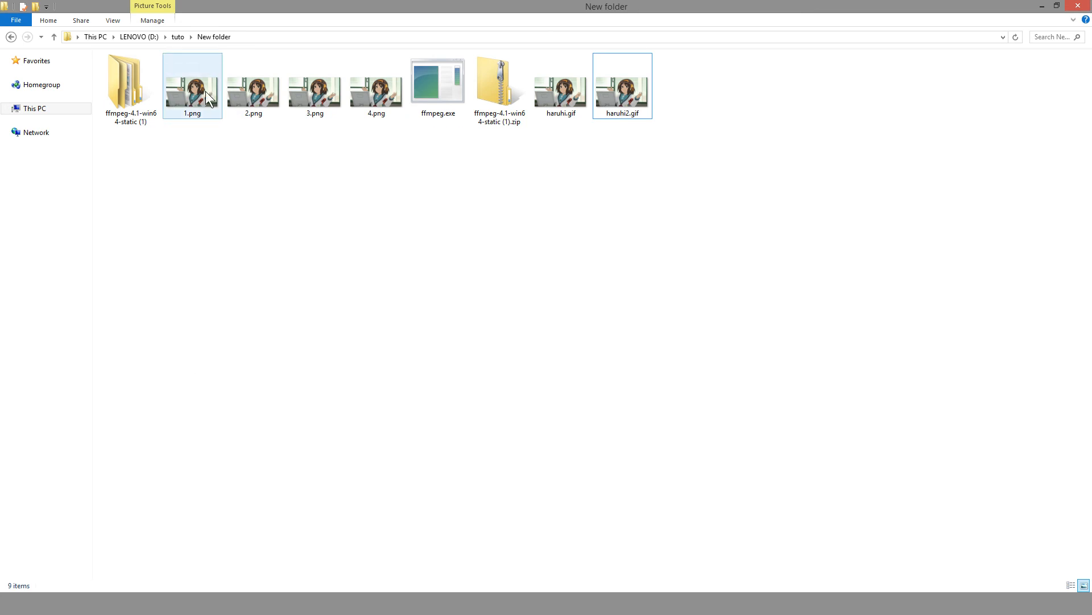
pyautogui.click(376, 86)
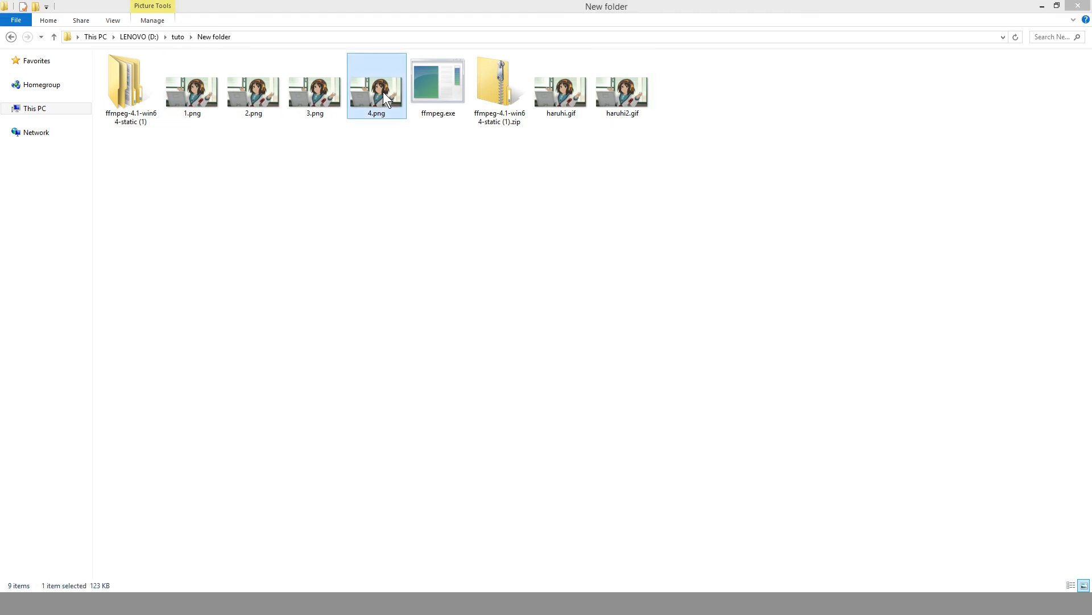
pyautogui.doubleClick(377, 83)
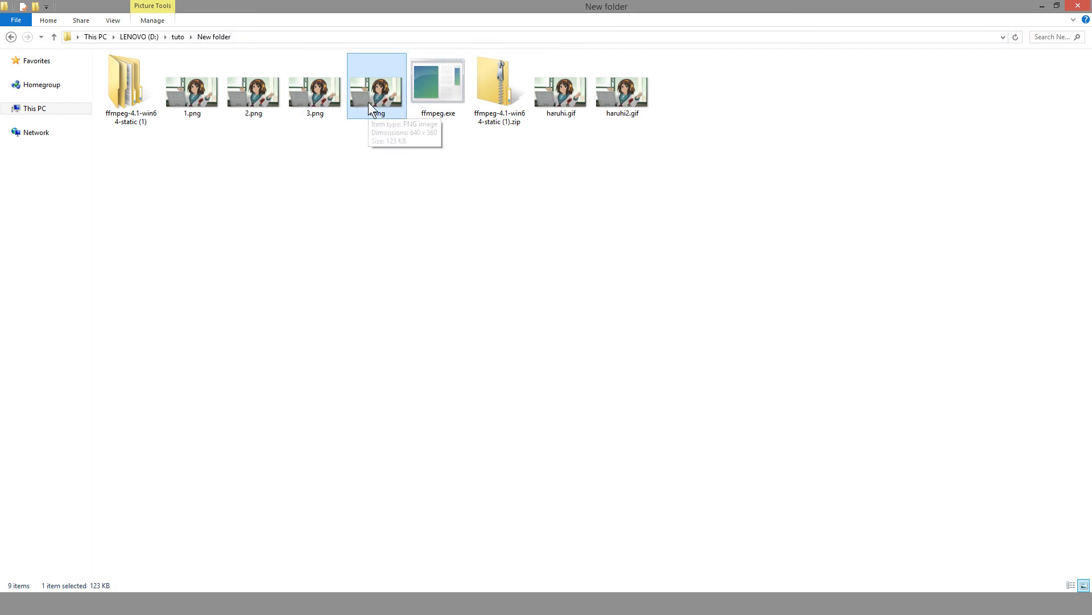
pyautogui.moveTo(340, 137)
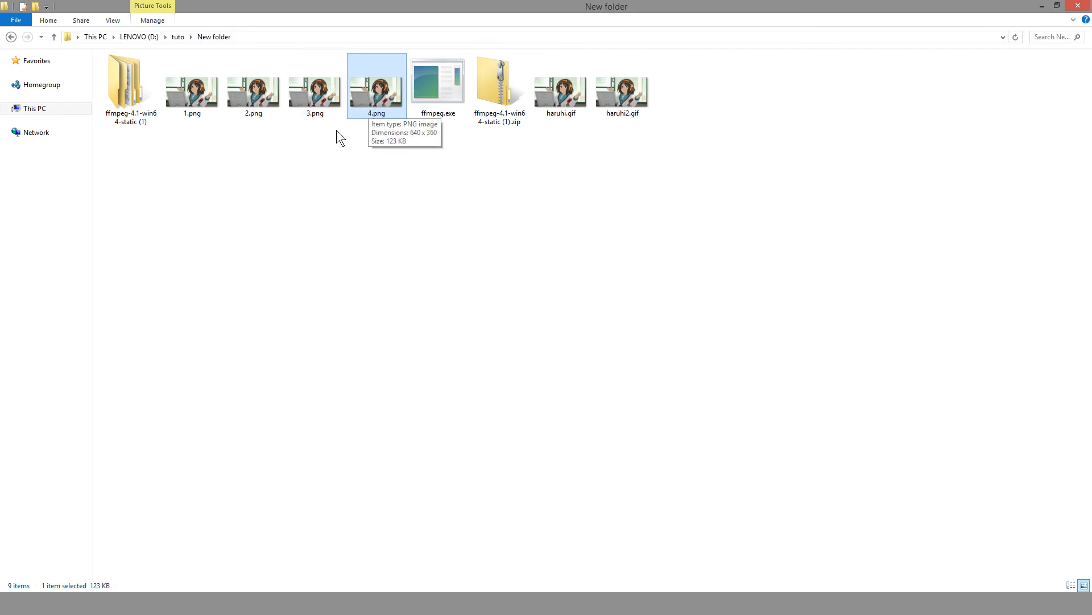